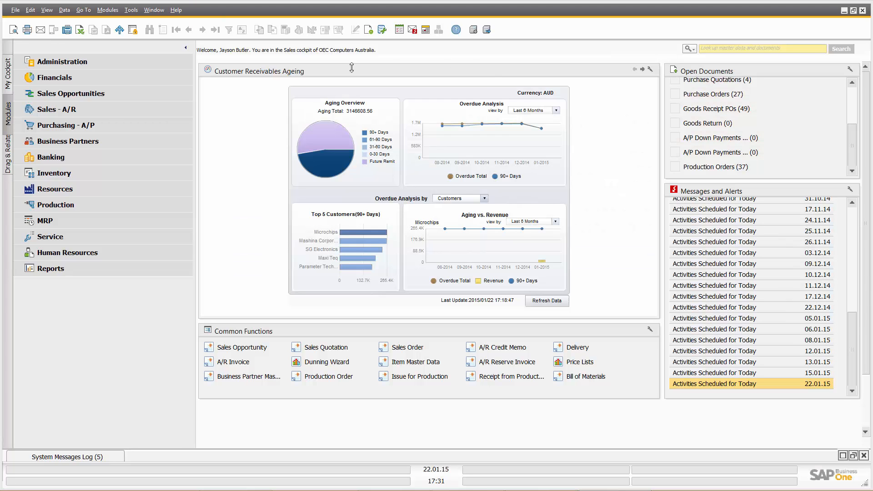
mouse_move(251, 138)
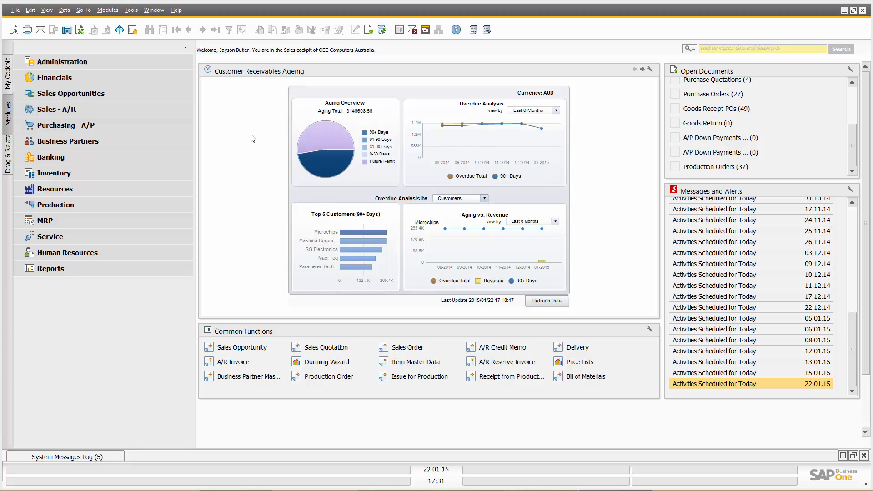
mouse_move(353, 303)
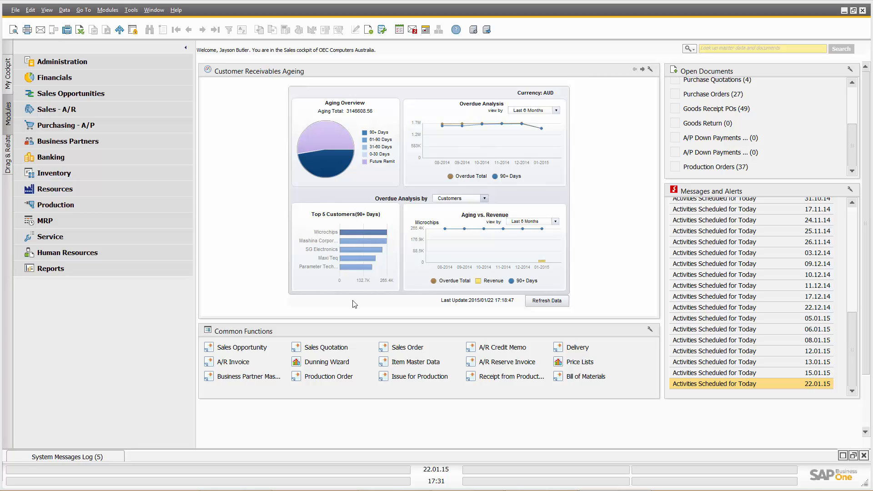
mouse_move(393, 107)
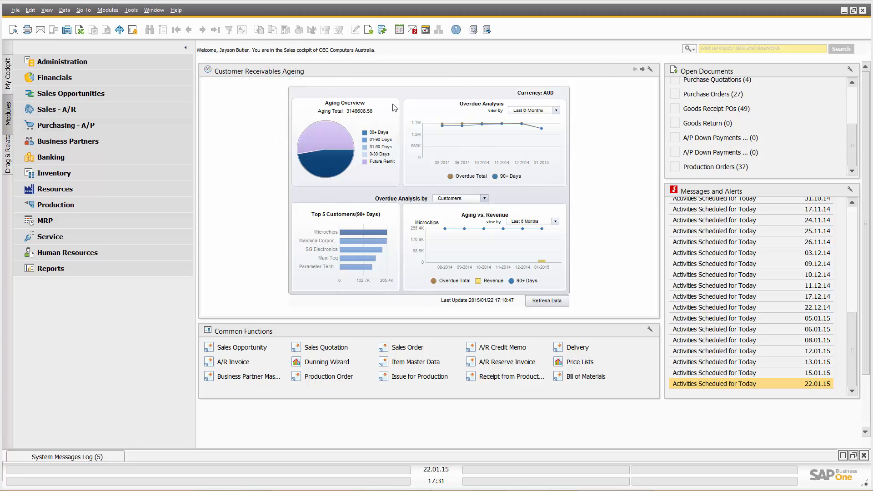
mouse_move(724, 170)
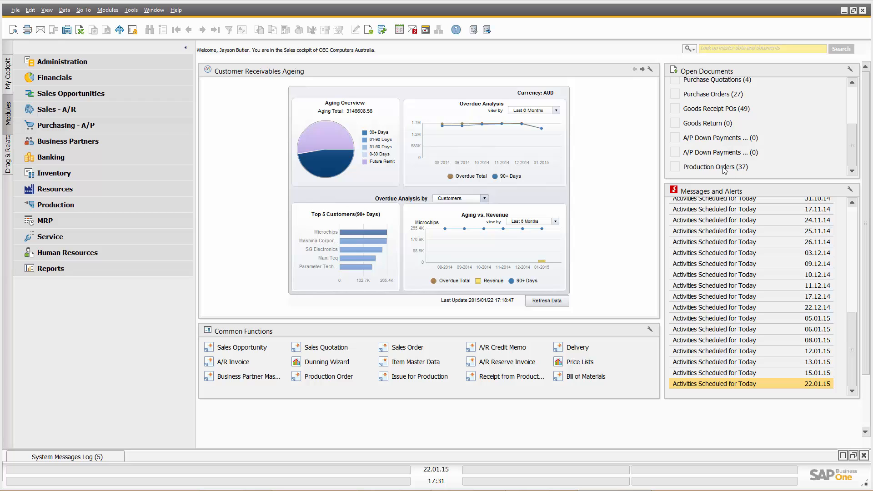
Check and close the open production orders list, then bring up the MRP Forecasts window.
left_click(721, 166)
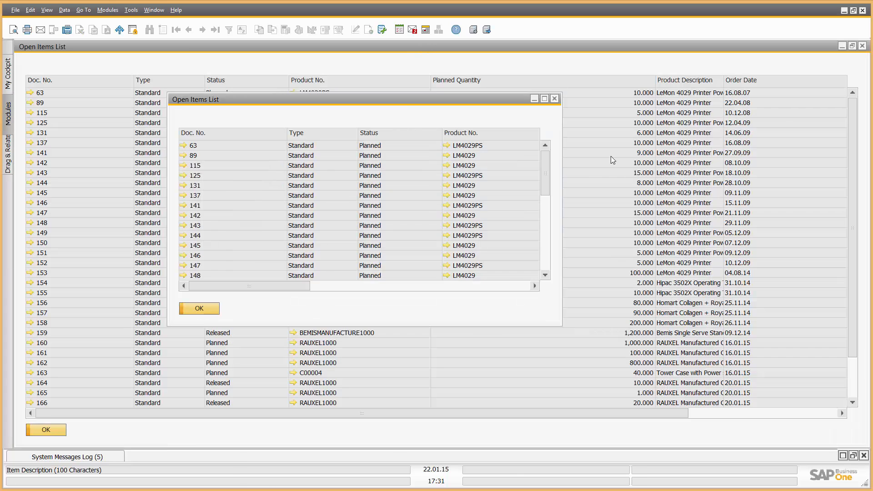
left_click(199, 308)
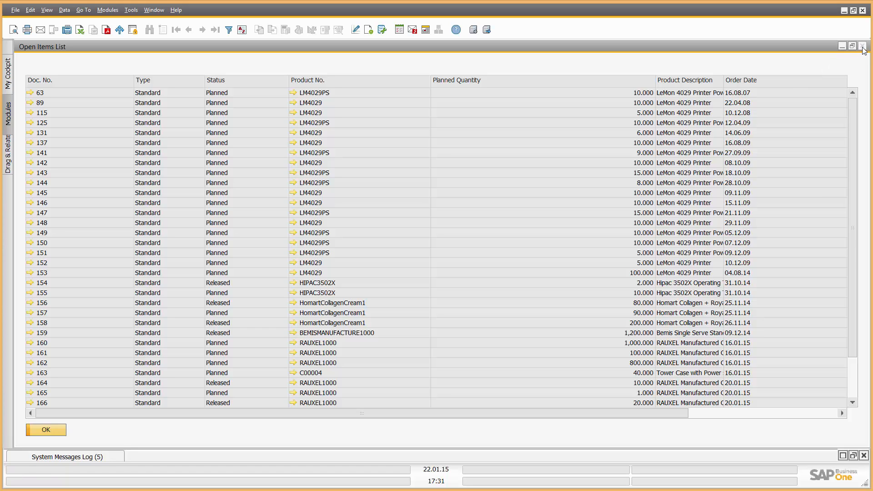
left_click(861, 46)
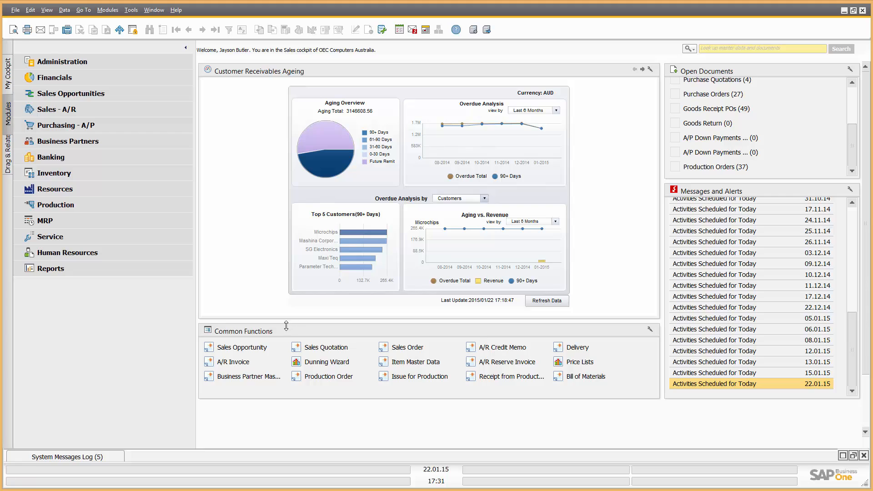
mouse_move(511, 376)
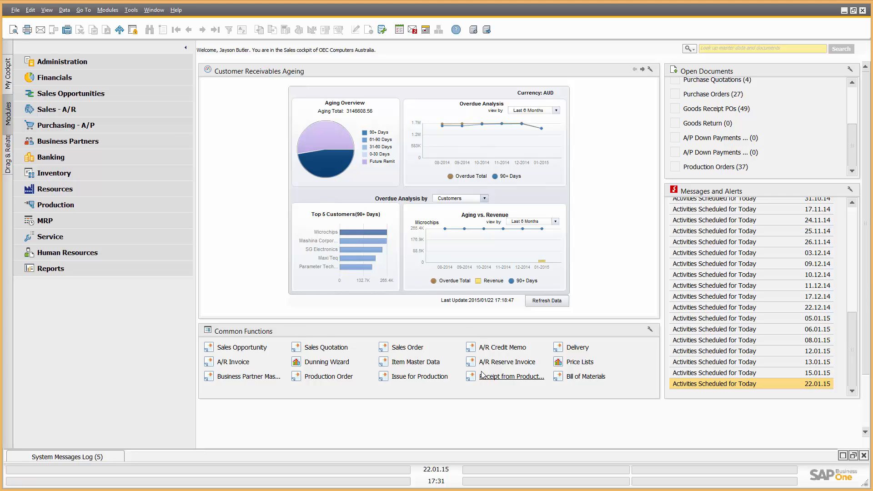
mouse_move(508, 381)
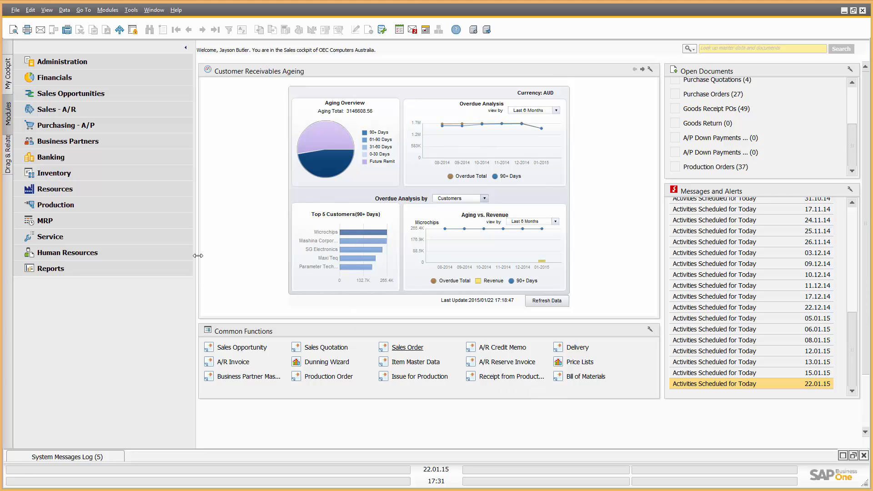
mouse_move(224, 252)
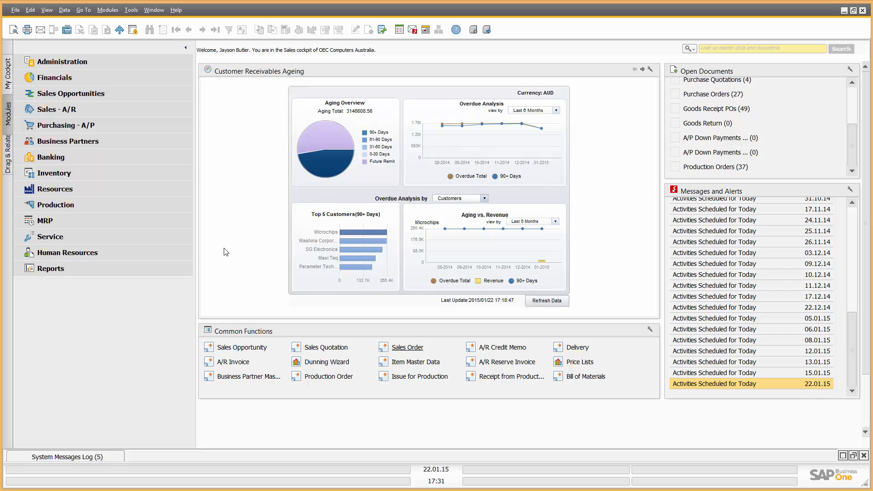
left_click(47, 220)
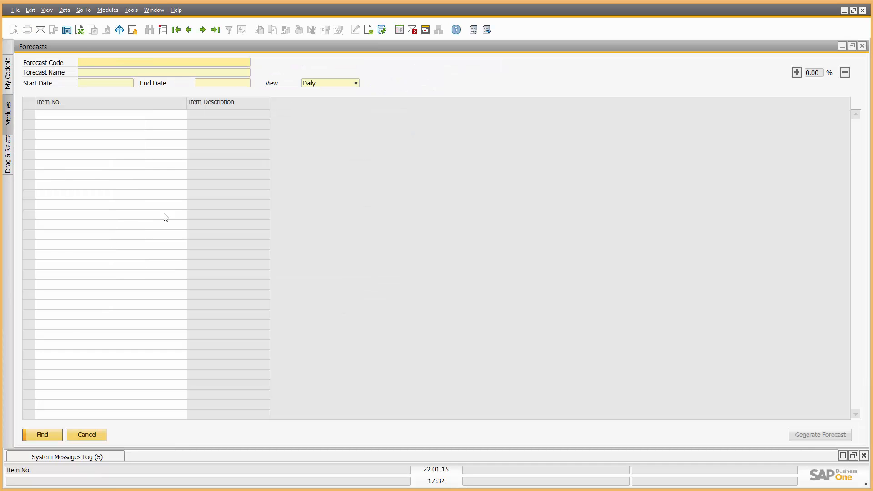
Start a new forecast with code TEST and name TEST 1001.
left_click(329, 82)
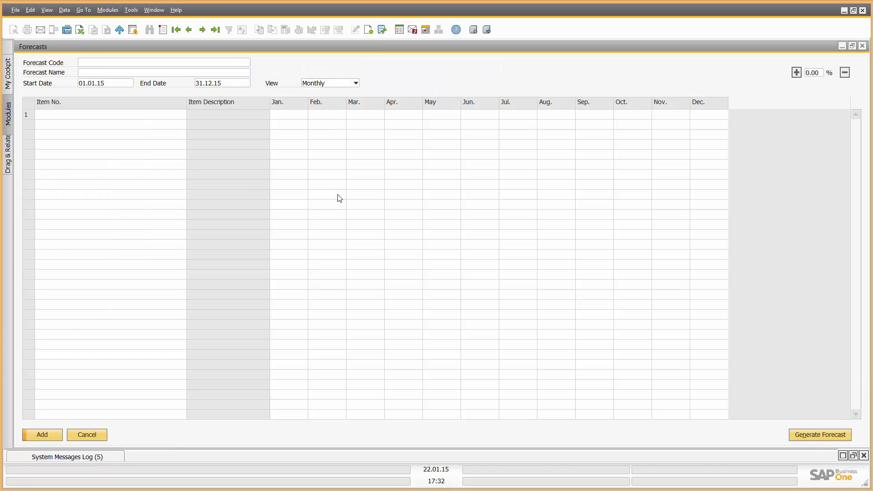
left_click(163, 61)
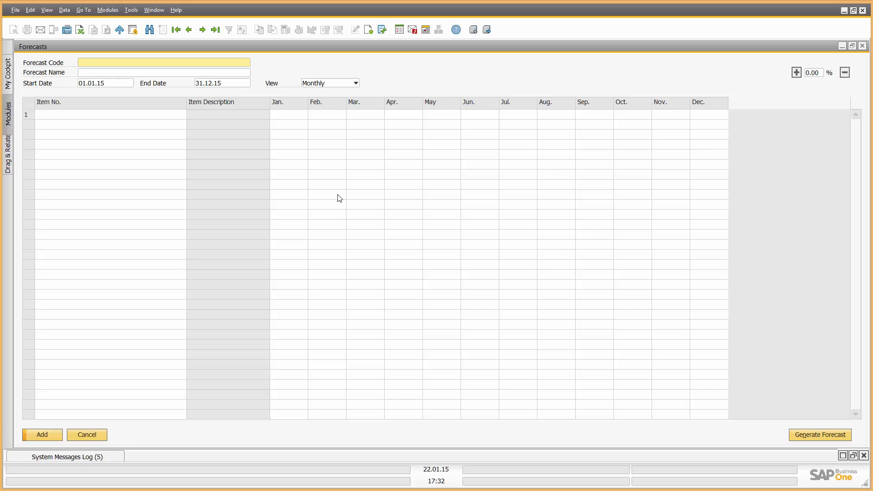
type("TEST")
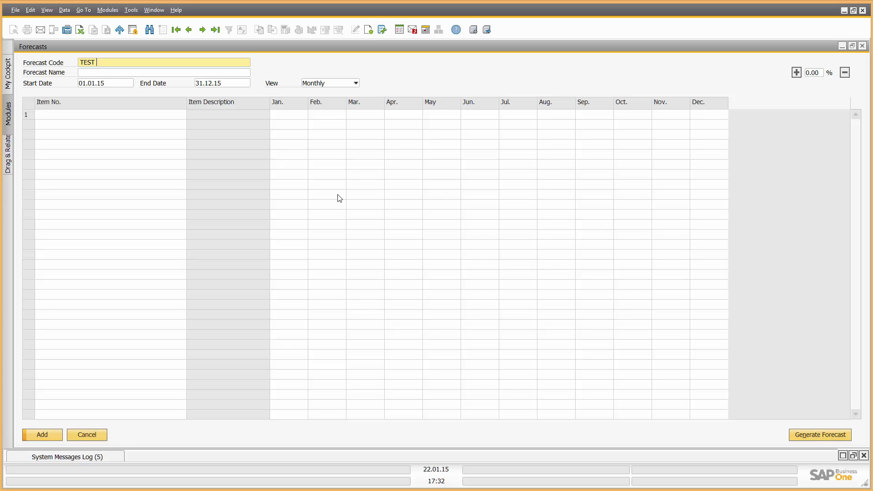
left_click(163, 73)
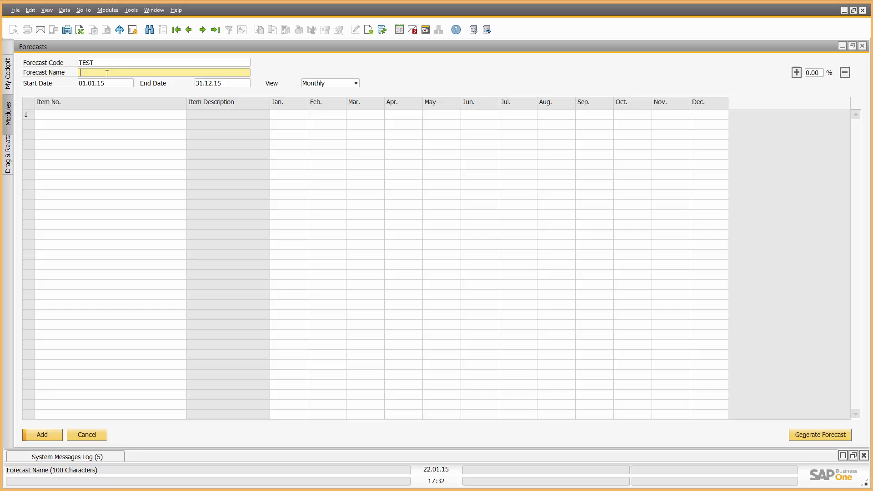
type("TEST 100")
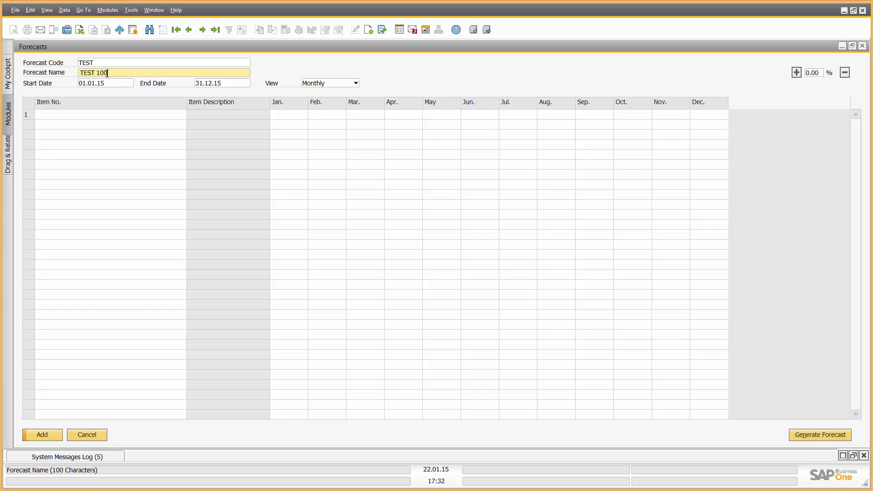
type("1")
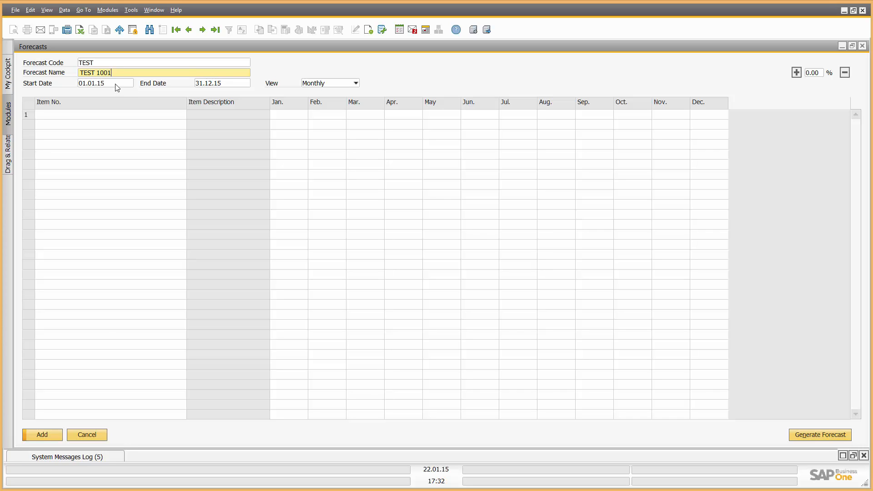
mouse_move(390, 89)
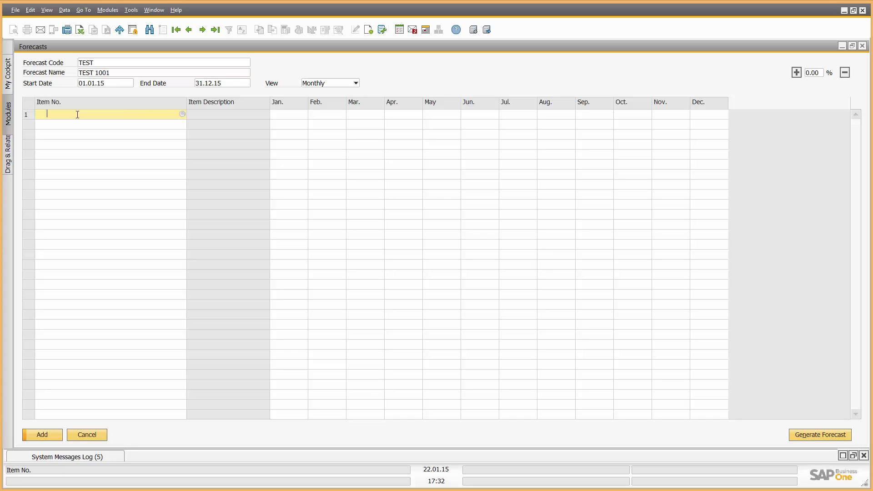
Add item A00002 with monthly quantities such as 1200, 1000 and 1200 across the year.
type("a00002")
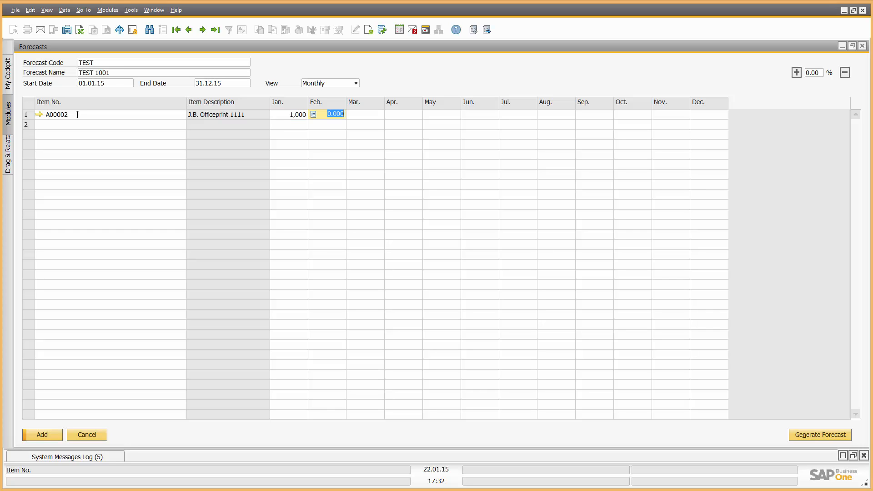
type("1200")
left_click(364, 114)
type("1,300")
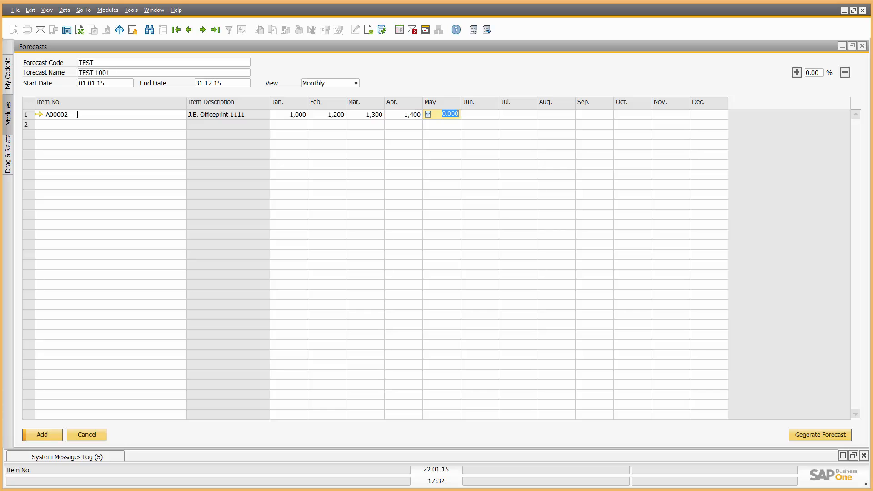
type("1000")
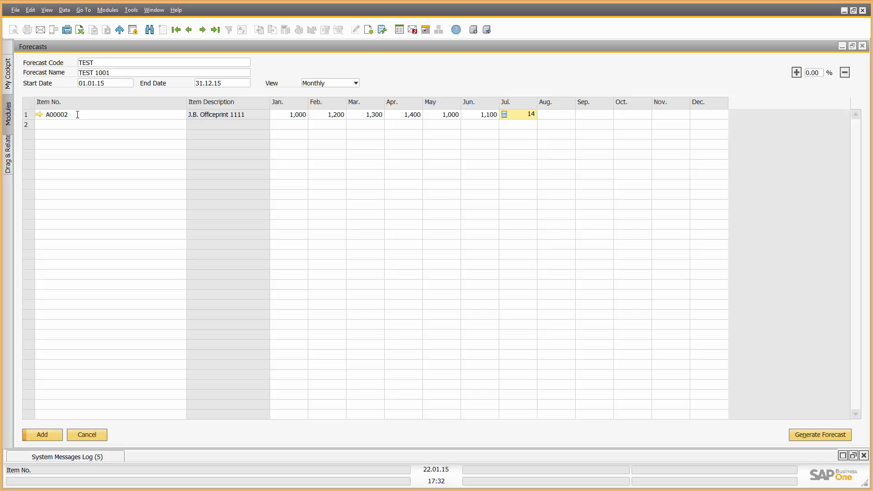
type("1200")
left_click(631, 115)
type("100")
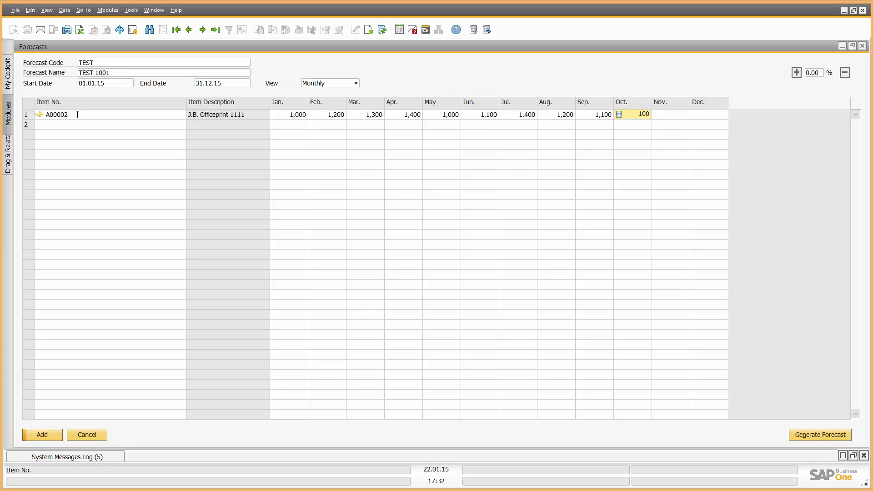
key("Tab")
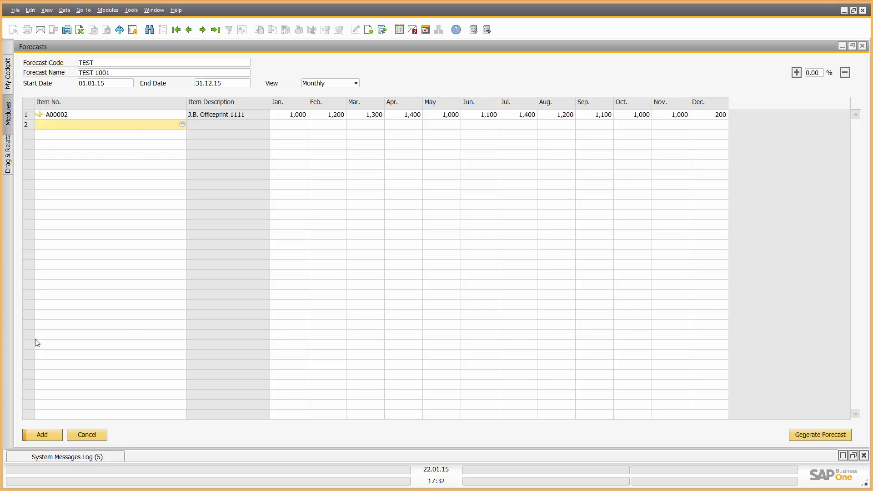
Save forecast TEST and cancel the Generate Forecasts setup to return to the cockpit.
left_click(41, 434)
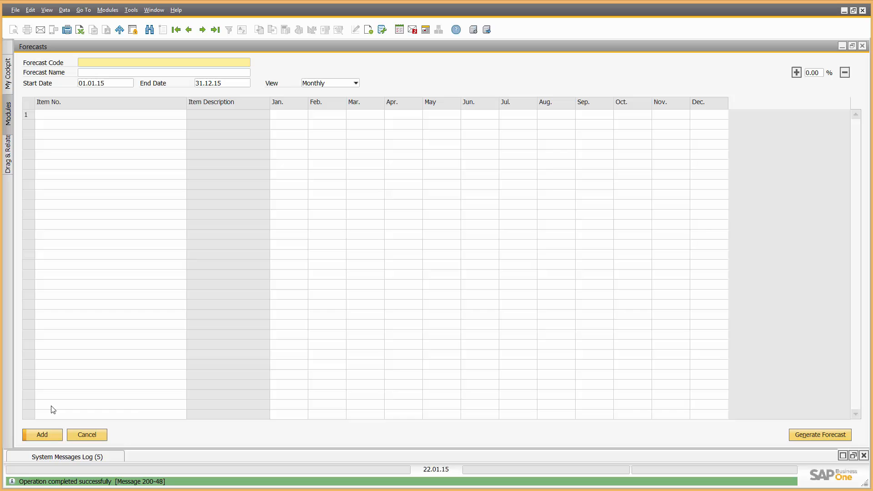
left_click(819, 434)
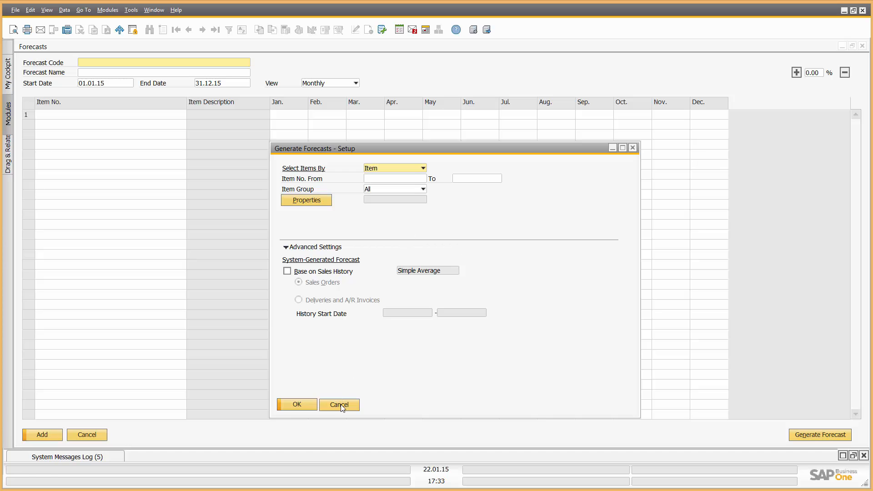
left_click(338, 404)
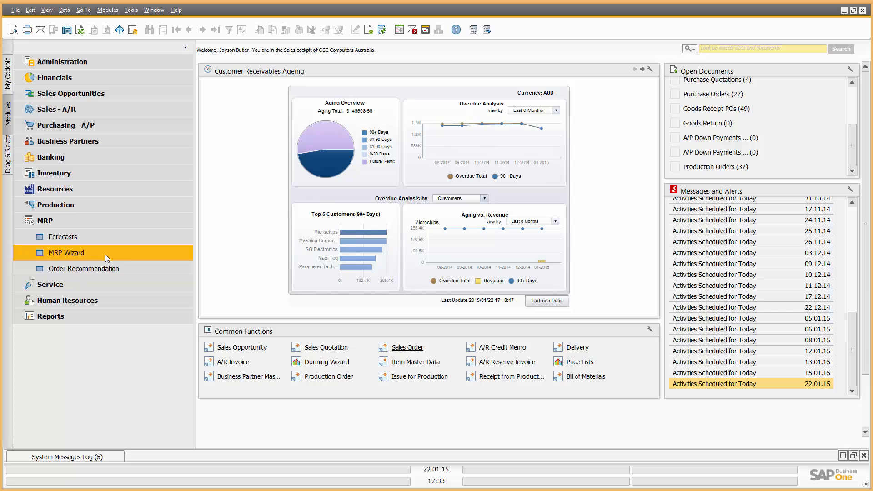
In the MRP Wizard create a new scenario named TEST1201.
left_click(66, 251)
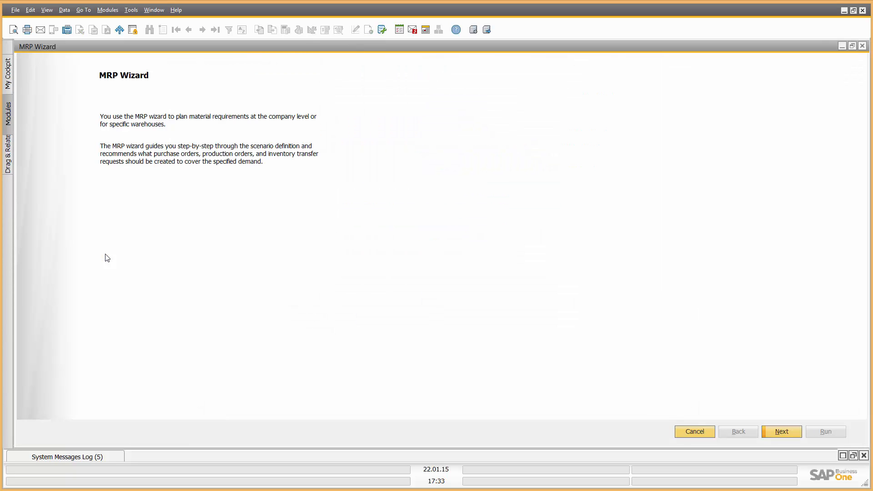
left_click(782, 431)
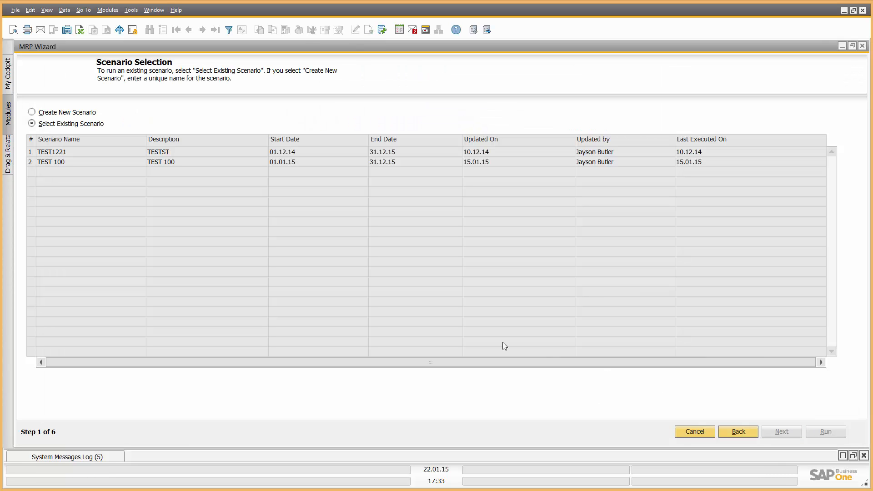
left_click(31, 112)
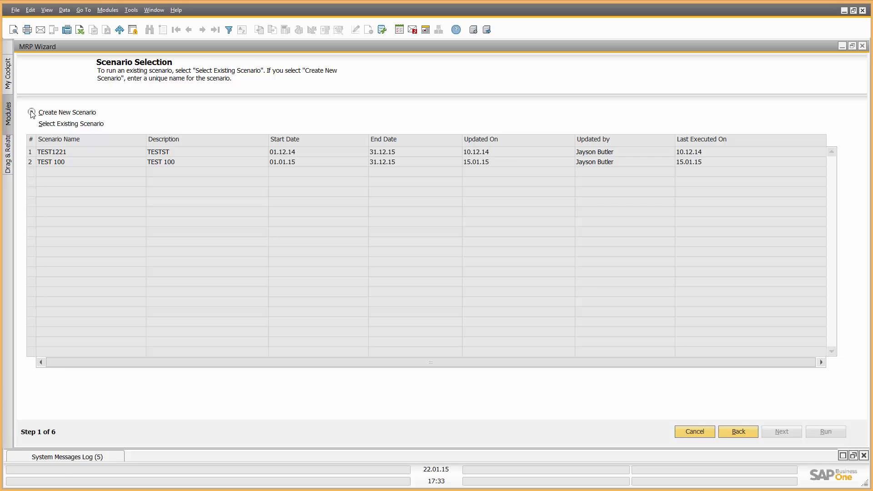
left_click(32, 112)
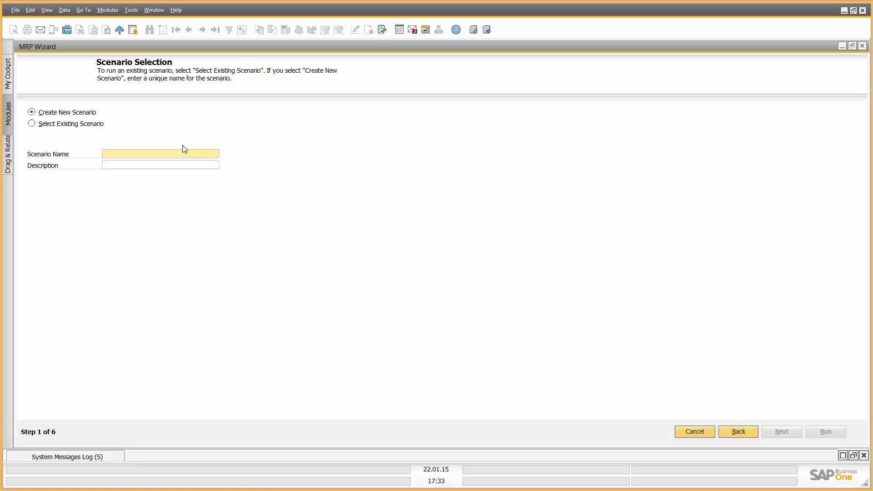
type("TEST1200")
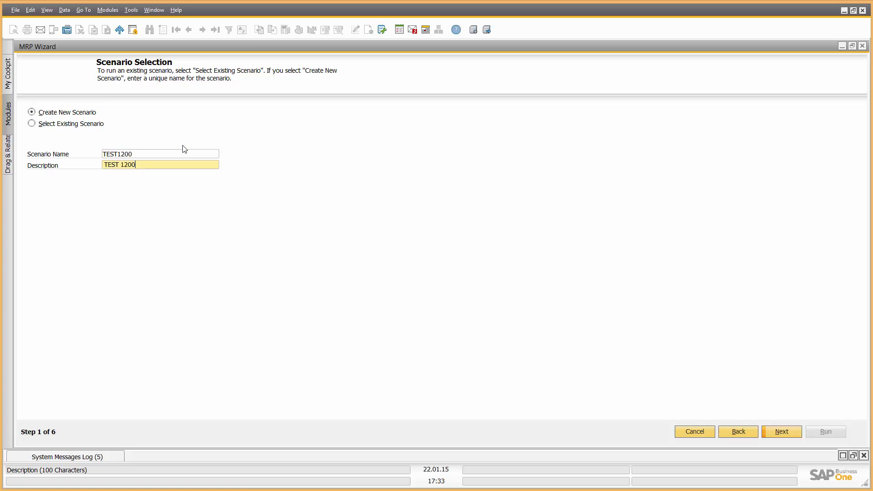
type("1")
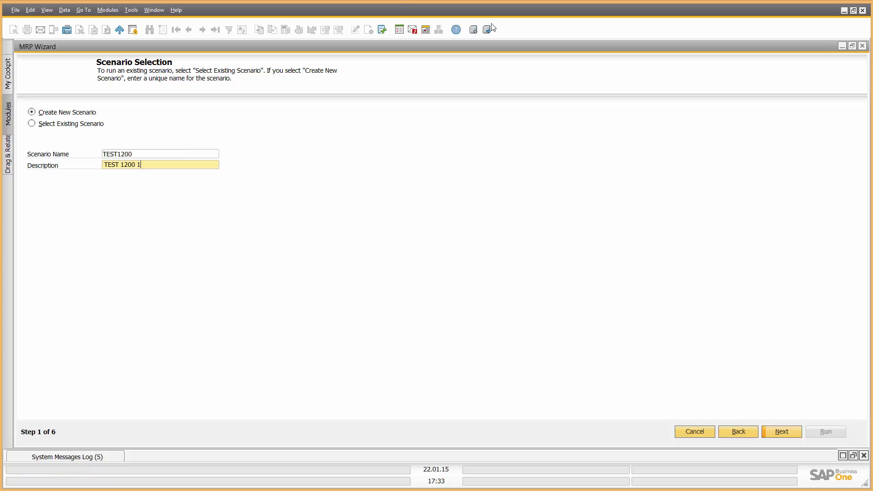
left_click(780, 431)
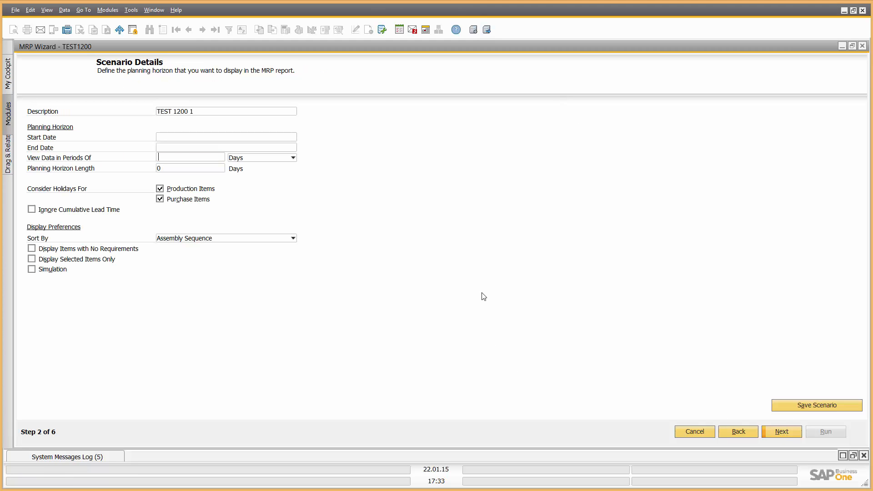
Set the planning horizon from 22.01.15 to 31 March 2015, viewed in monthly periods.
left_click(223, 136)
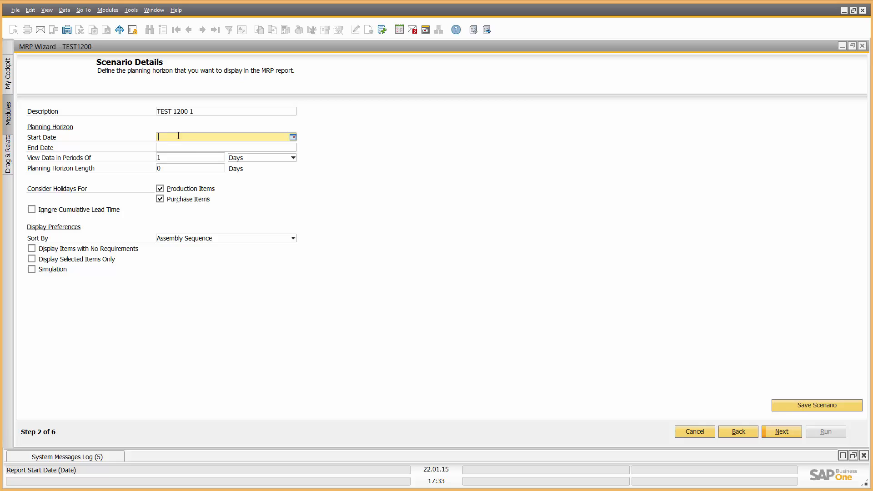
type("22.01.15")
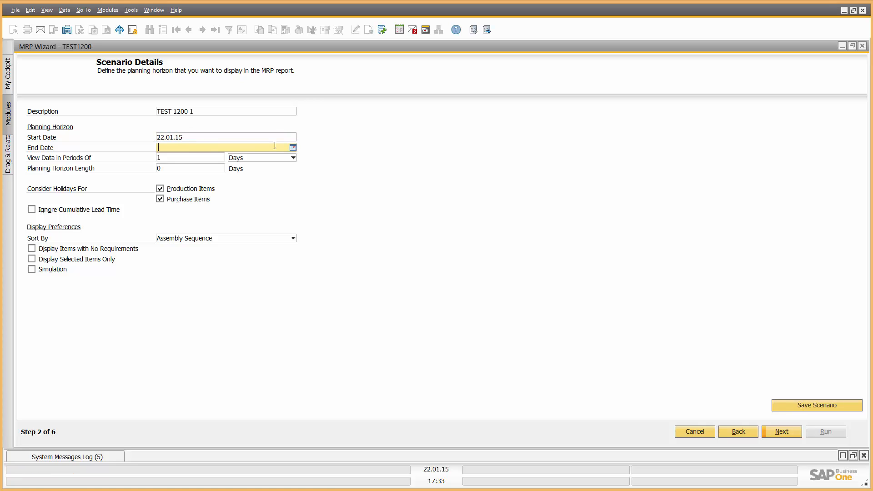
left_click(292, 148)
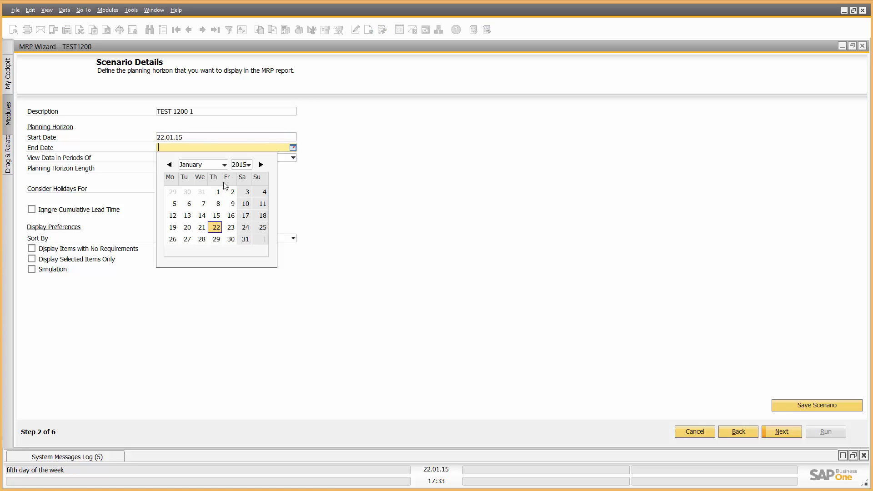
left_click(223, 165)
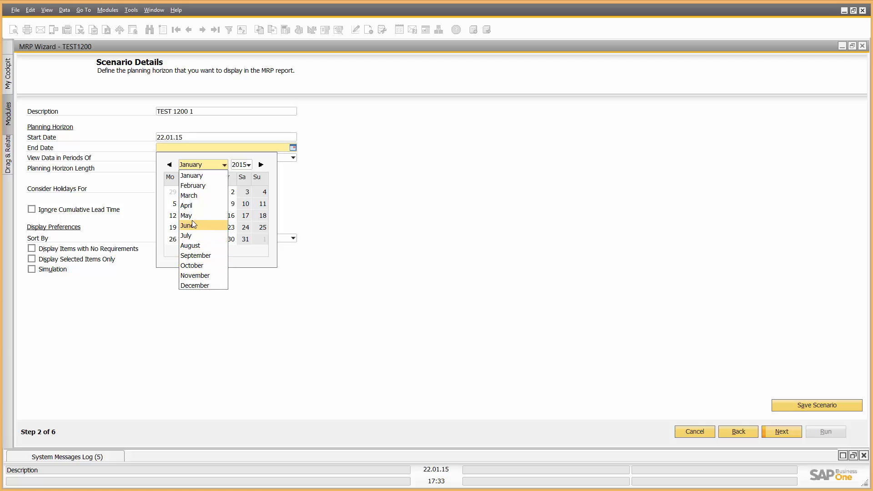
left_click(188, 194)
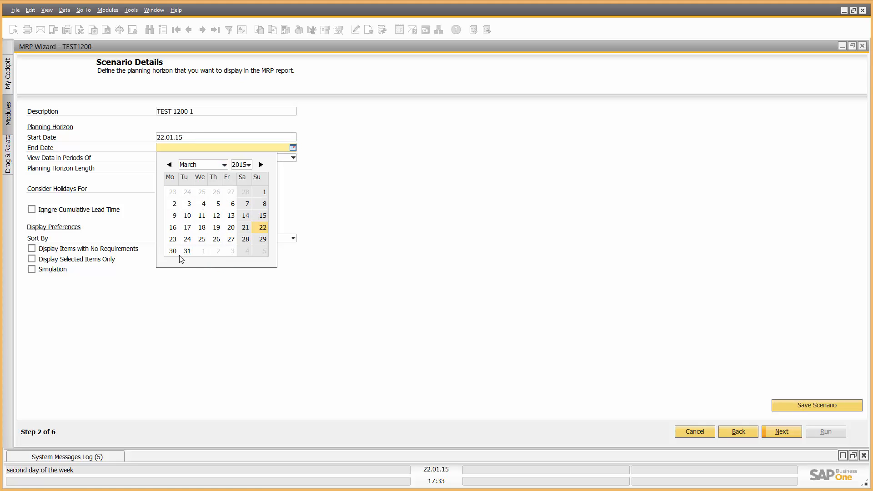
left_click(187, 251)
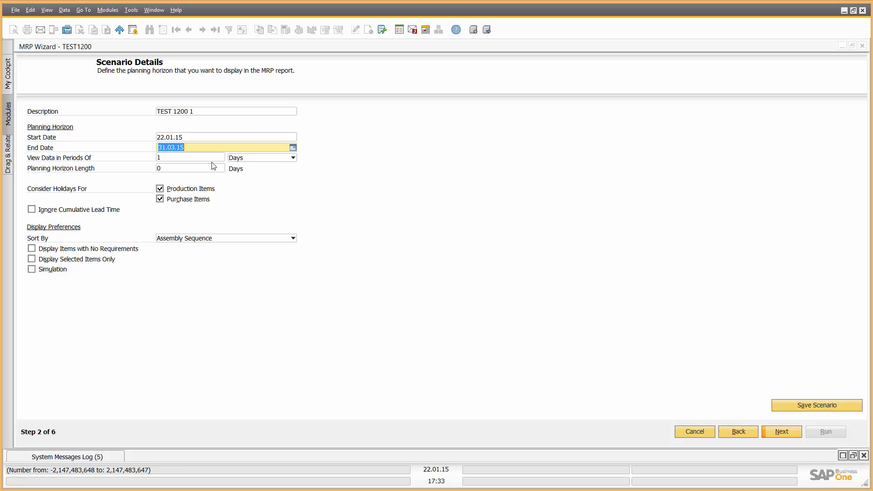
left_click(292, 157)
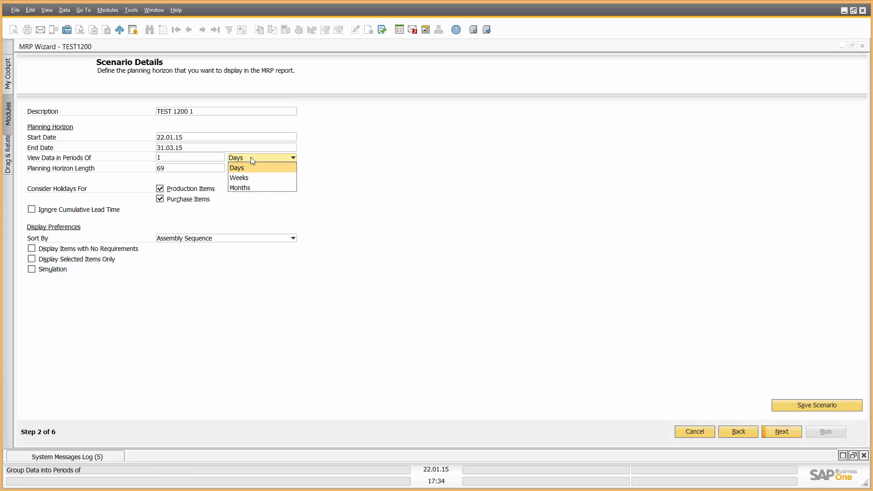
left_click(239, 187)
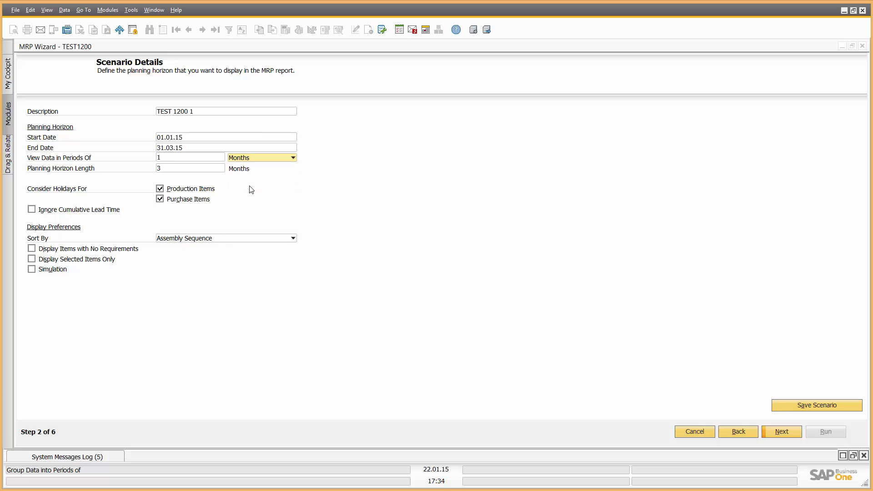
mouse_move(301, 193)
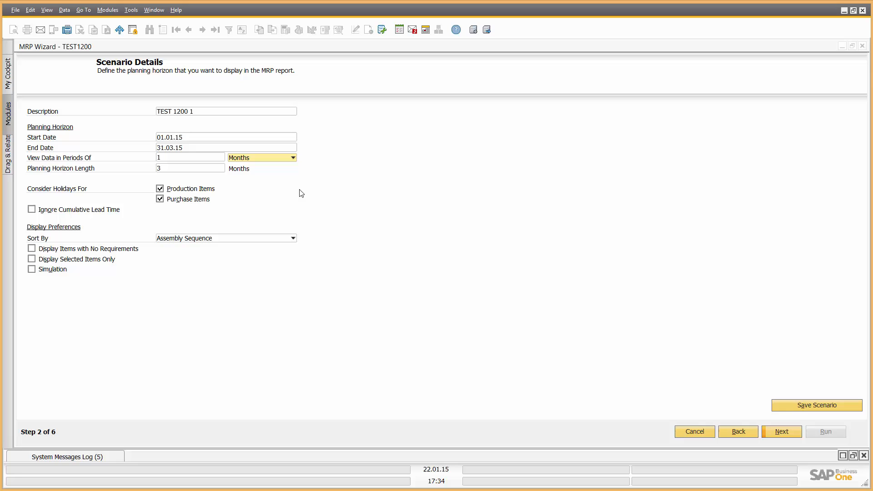
mouse_move(248, 212)
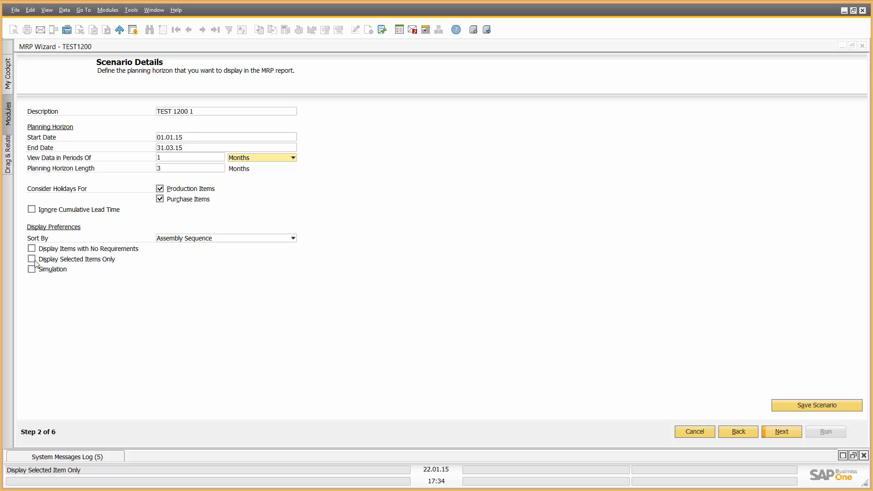
mouse_move(49, 266)
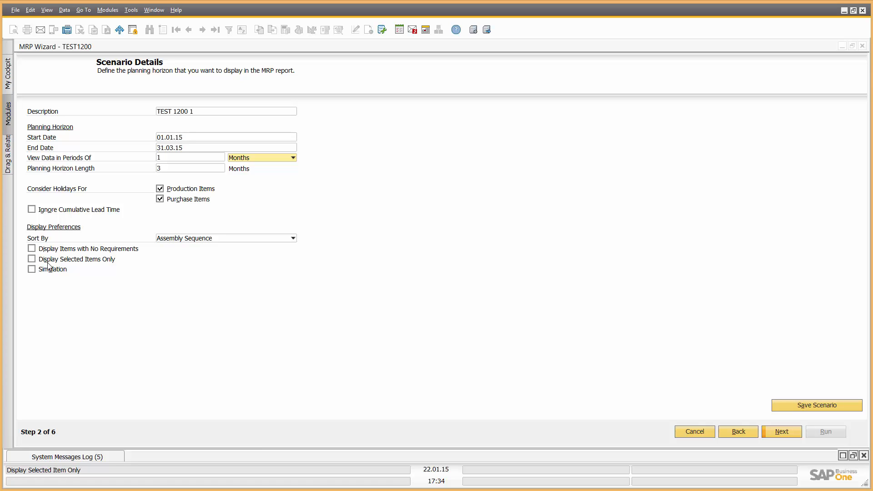
Keep sorting by Assembly Sequence and continue to item selection.
left_click(291, 237)
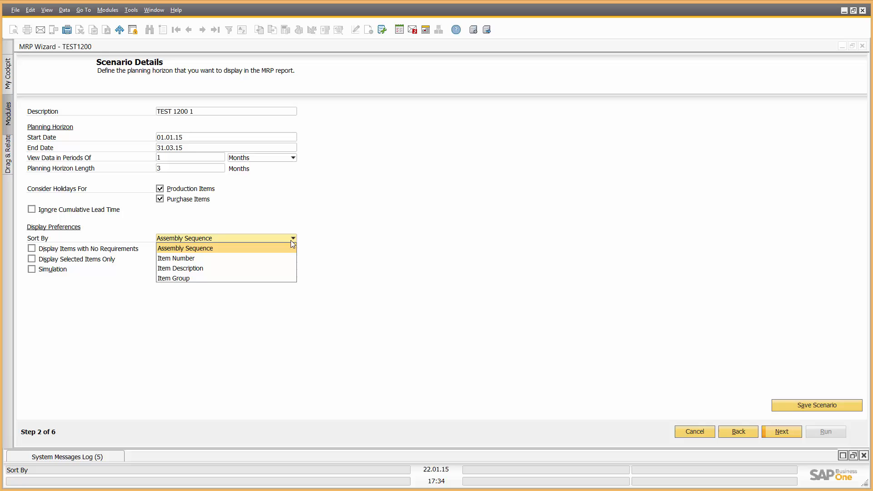
left_click(186, 247)
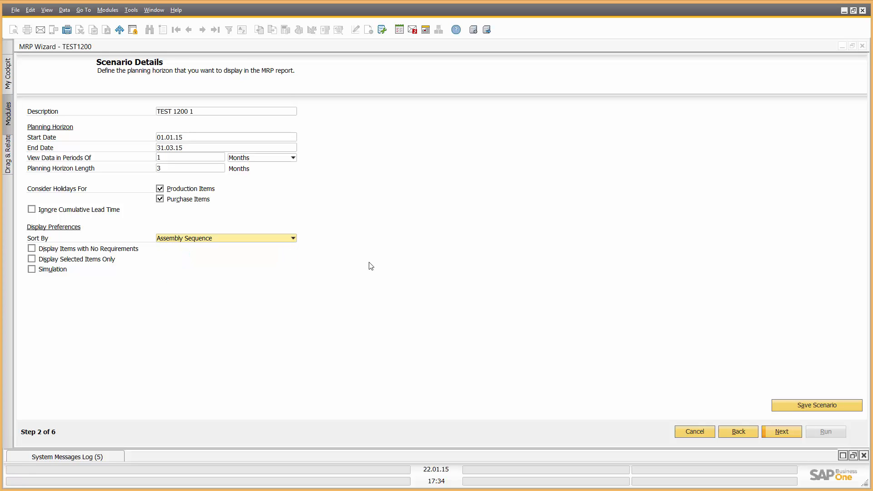
mouse_move(802, 415)
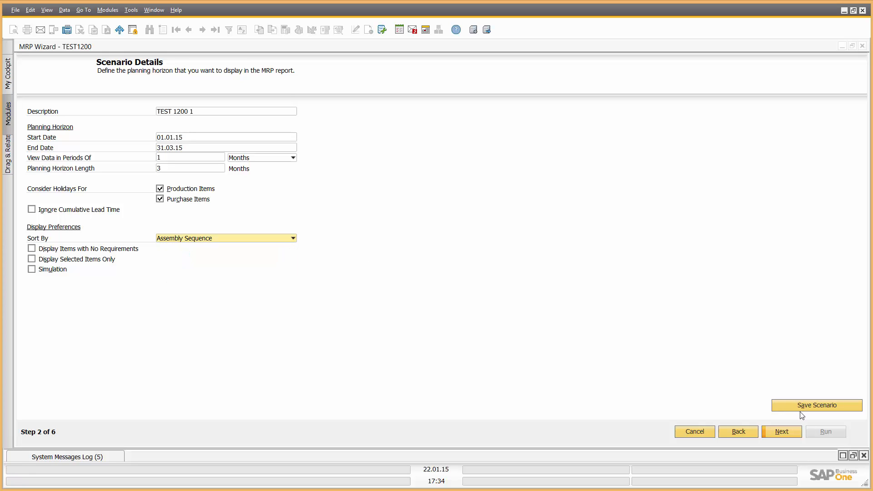
left_click(781, 431)
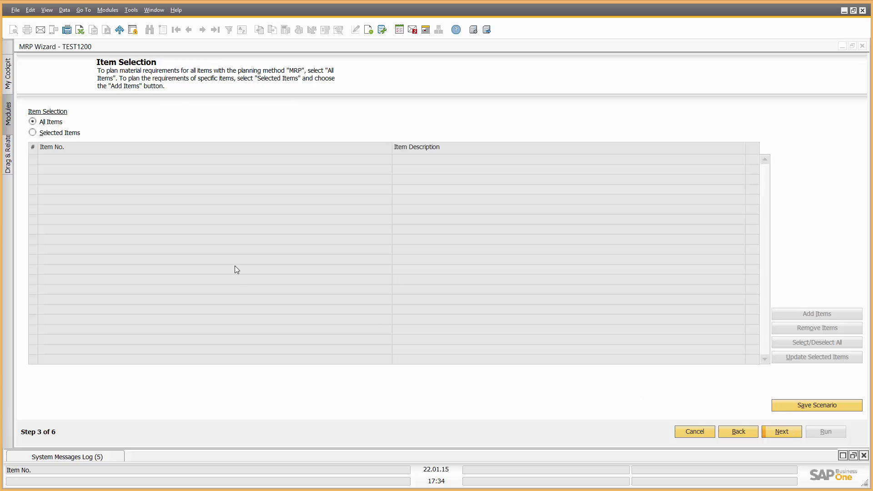
Add item A00002 (J.B. Officeprint 1111) as the only item to plan.
left_click(33, 133)
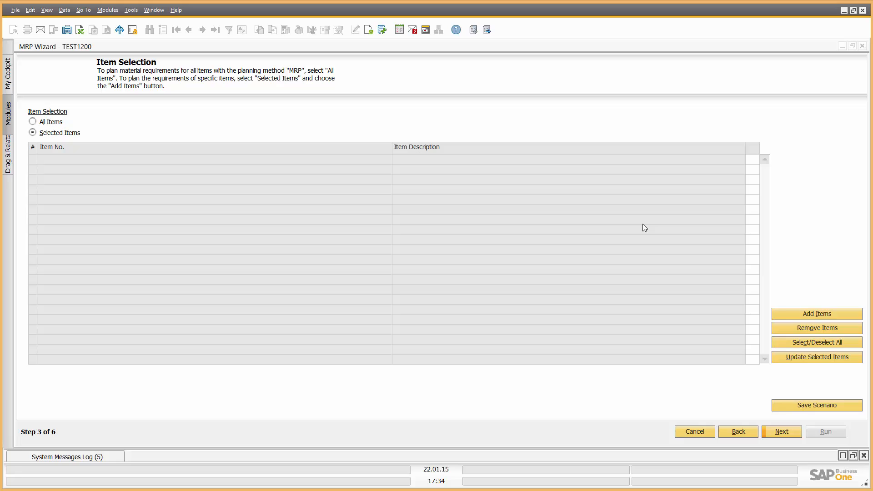
left_click(816, 314)
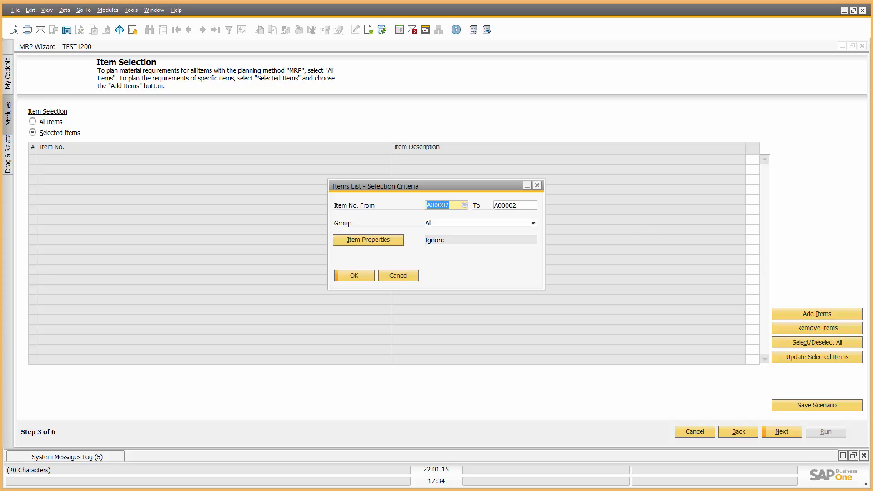
left_click(353, 275)
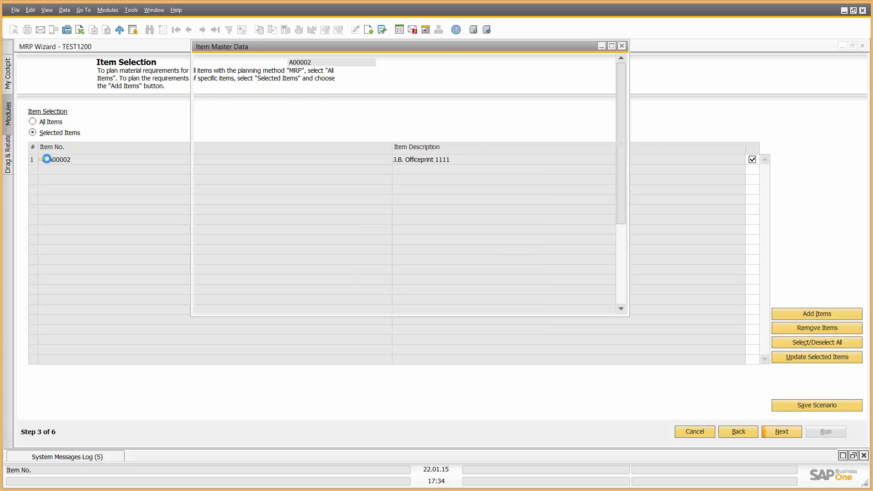
Review A00002's warehouse stock in Item Master Data, then advance to Inventory Data Source.
double_click(56, 159)
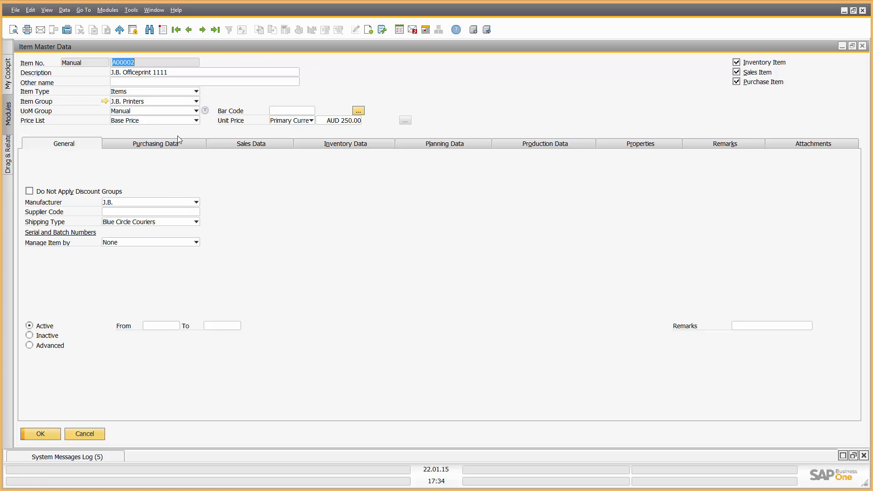
left_click(346, 143)
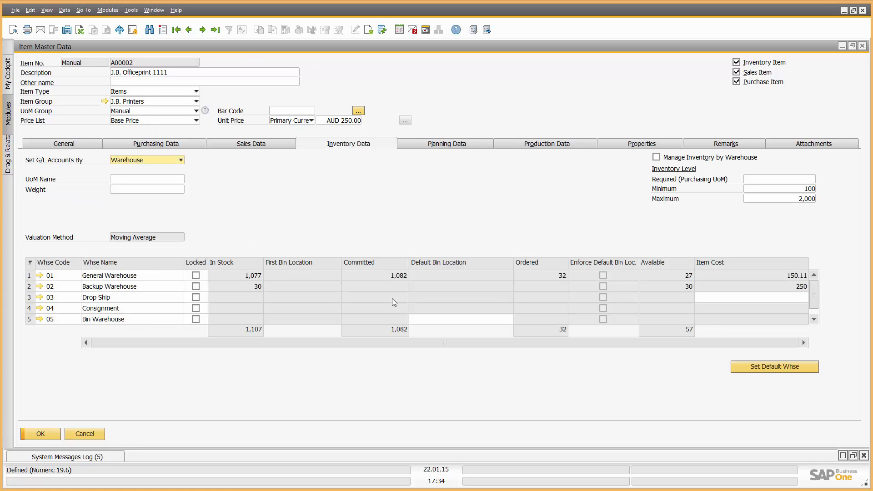
mouse_move(425, 304)
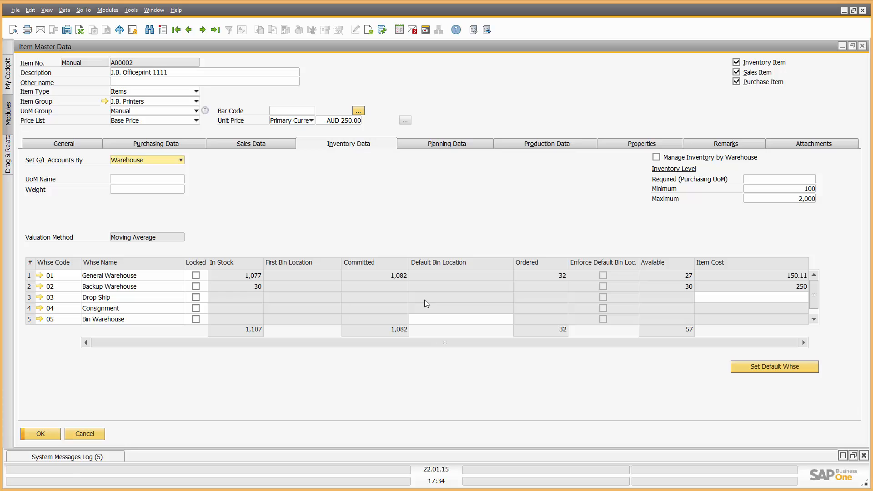
mouse_move(99, 435)
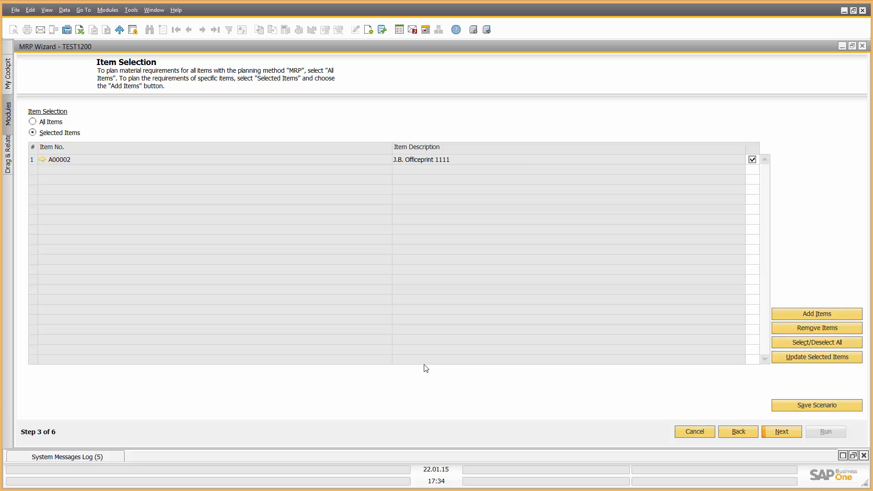
mouse_move(540, 301)
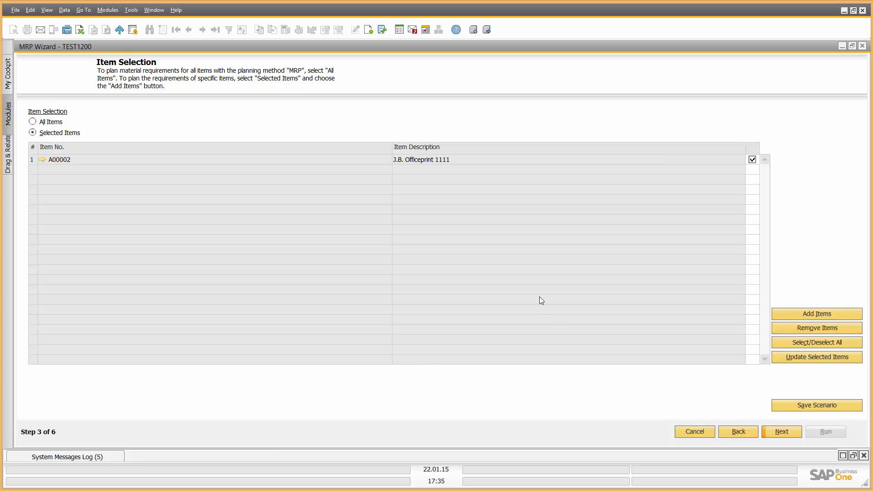
left_click(781, 431)
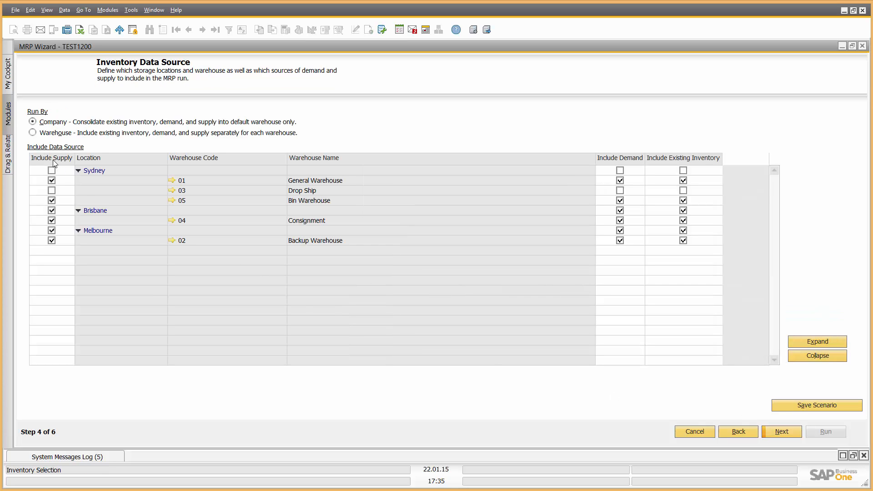
Toggle Include Supply, Include Demand and Include Existing Inventory for all warehouses.
left_click(51, 170)
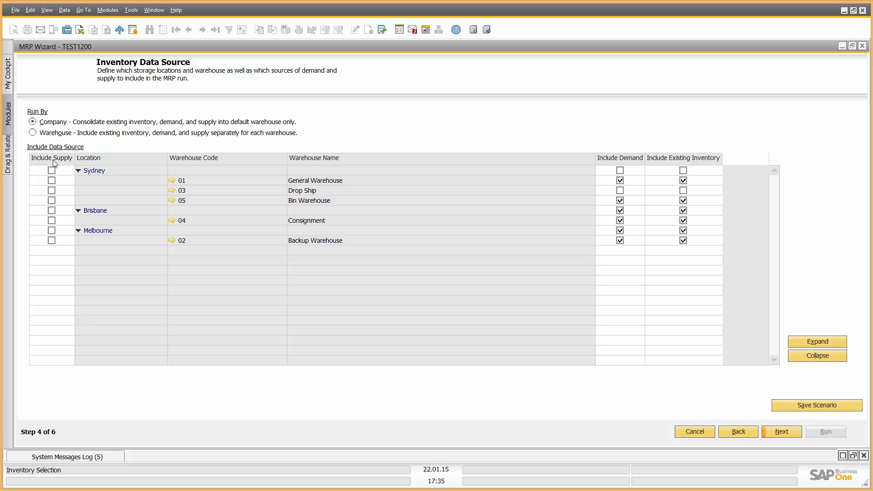
left_click(52, 170)
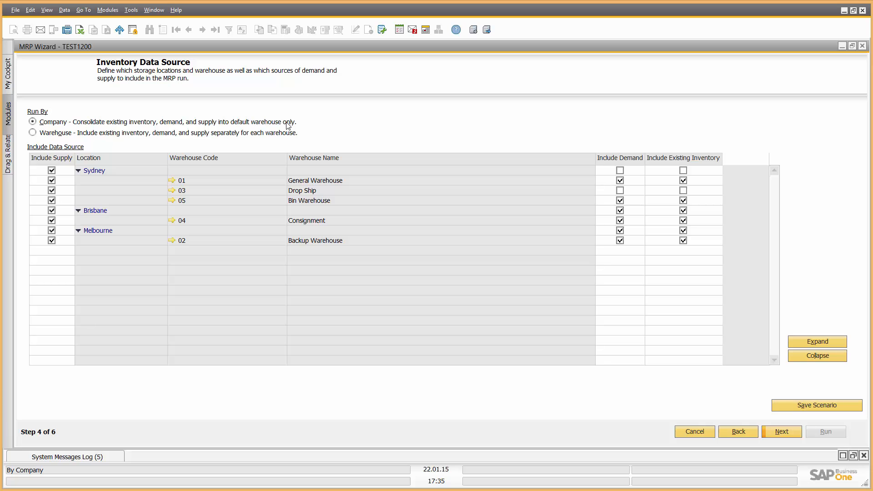
mouse_move(629, 155)
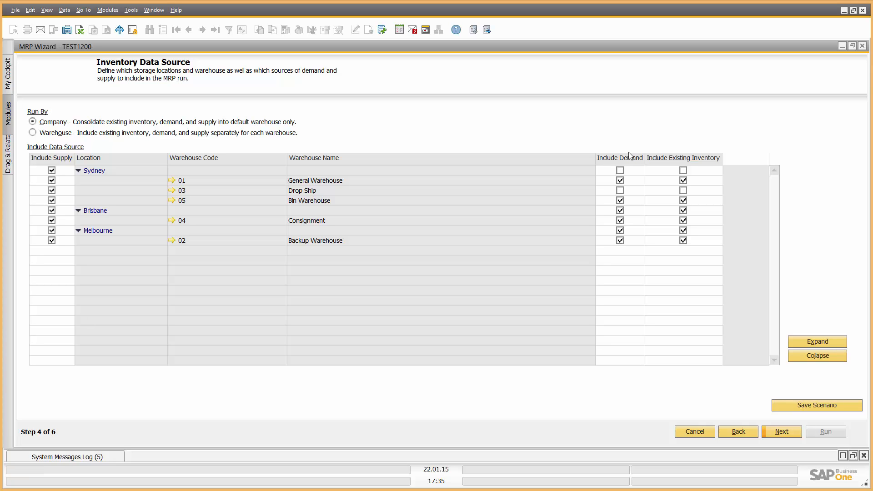
left_click(619, 170)
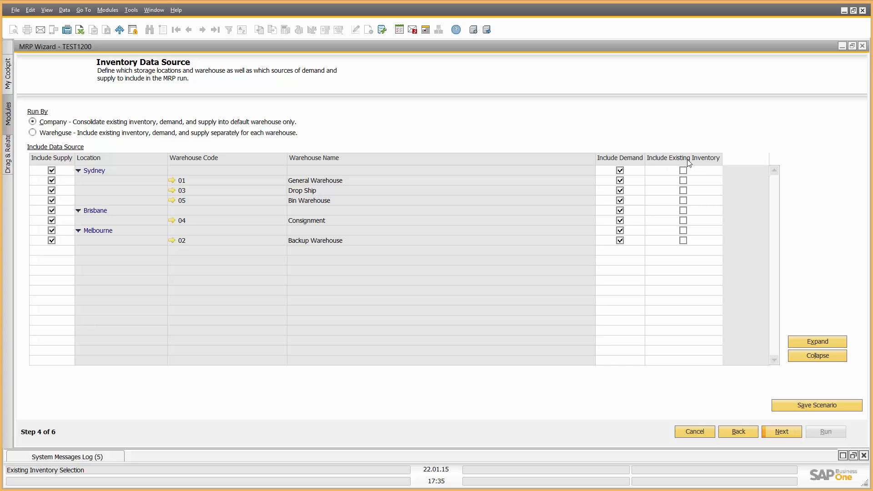
left_click(683, 170)
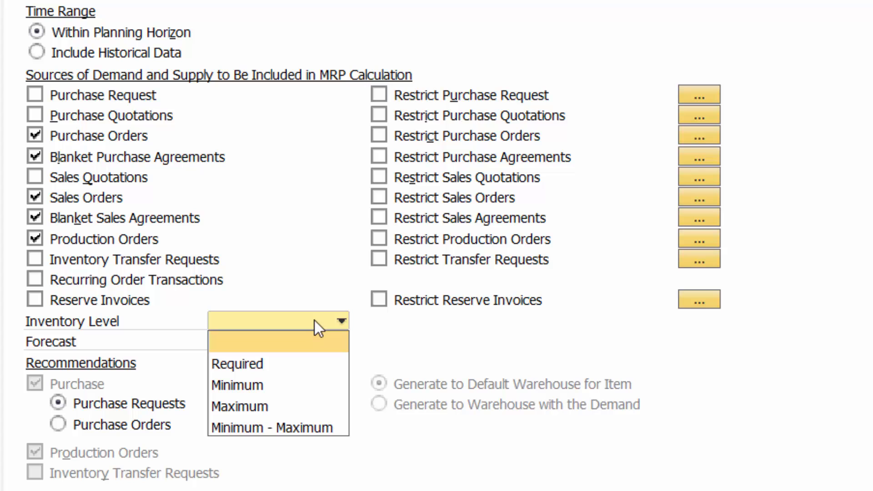
mouse_move(276, 386)
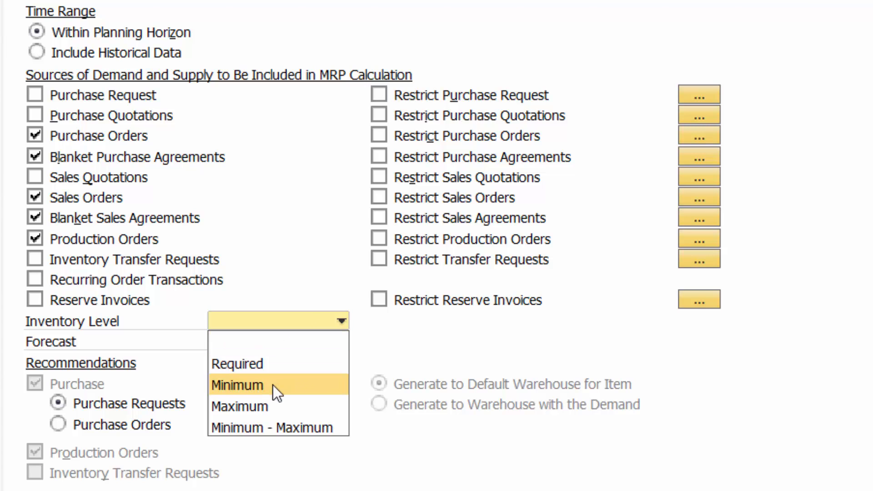
Set the inventory level to Minimum and run the scenario to get results for A00002.
left_click(238, 385)
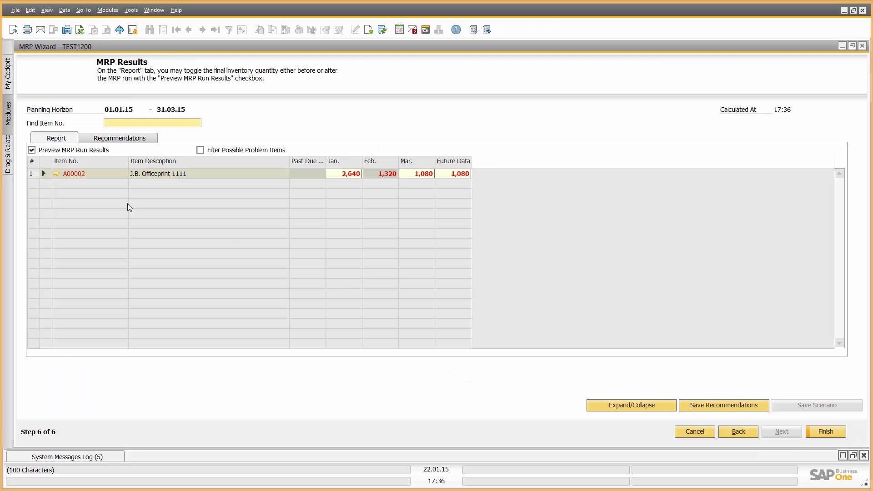
Expand the A00002 row into monthly initial inventory, supply, demand and final inventory.
left_click(44, 173)
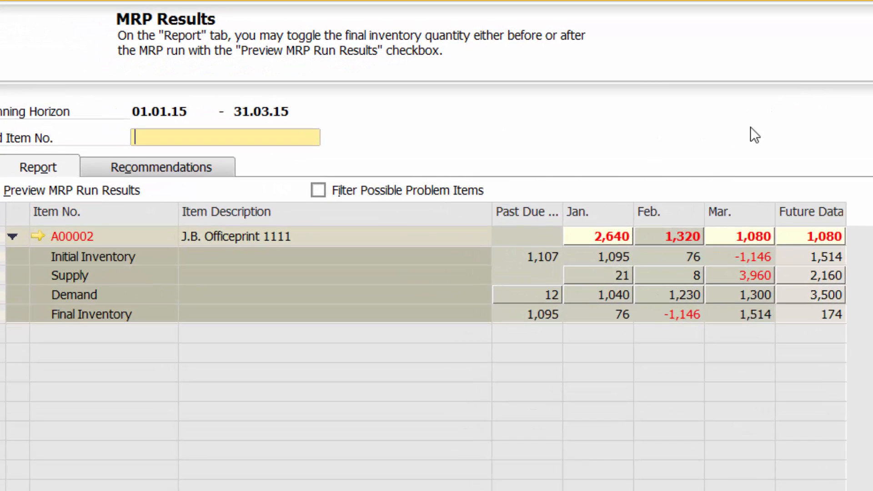
mouse_move(586, 217)
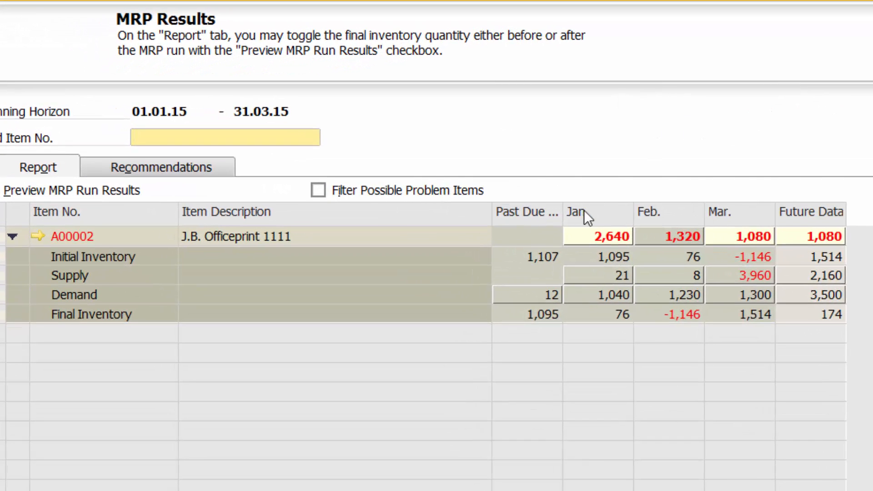
mouse_move(543, 257)
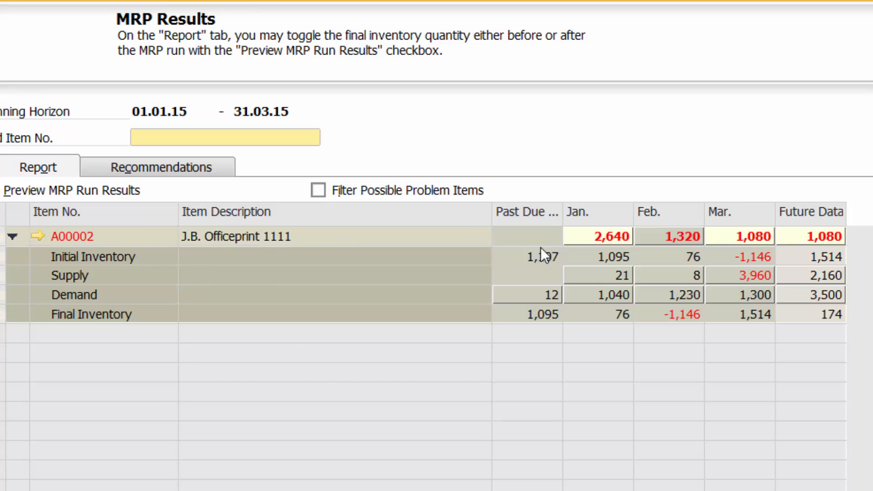
mouse_move(607, 265)
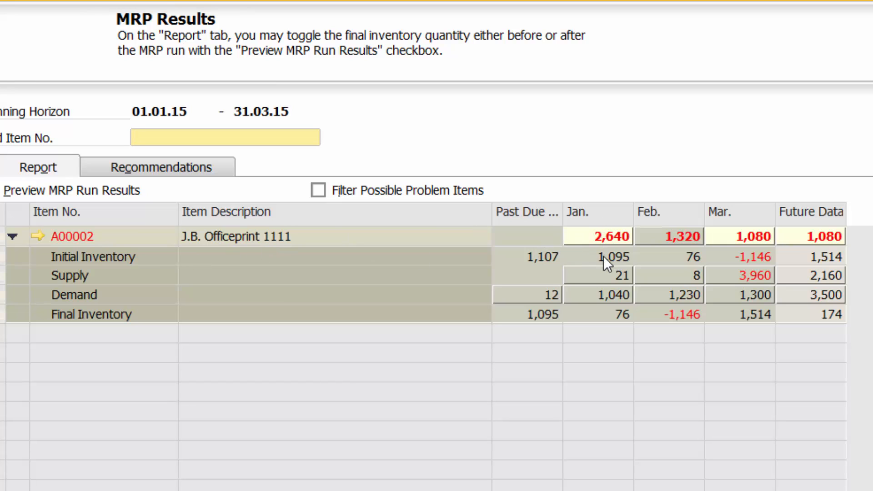
mouse_move(665, 275)
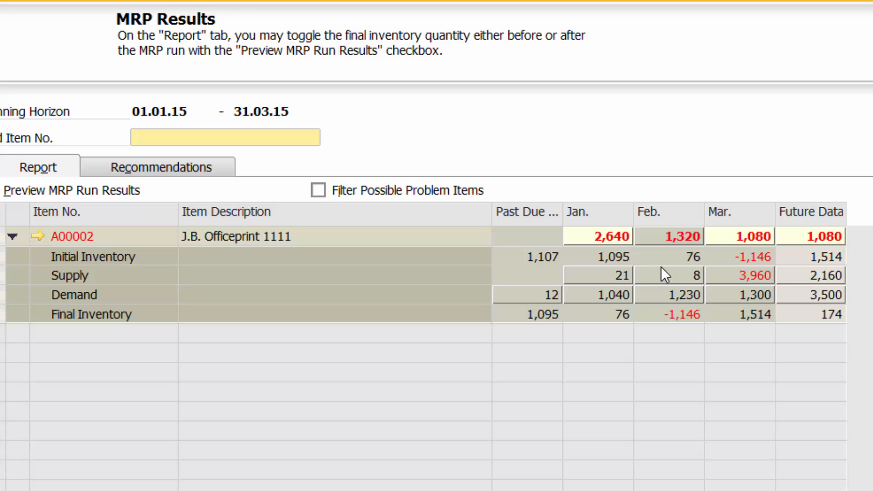
mouse_move(230, 301)
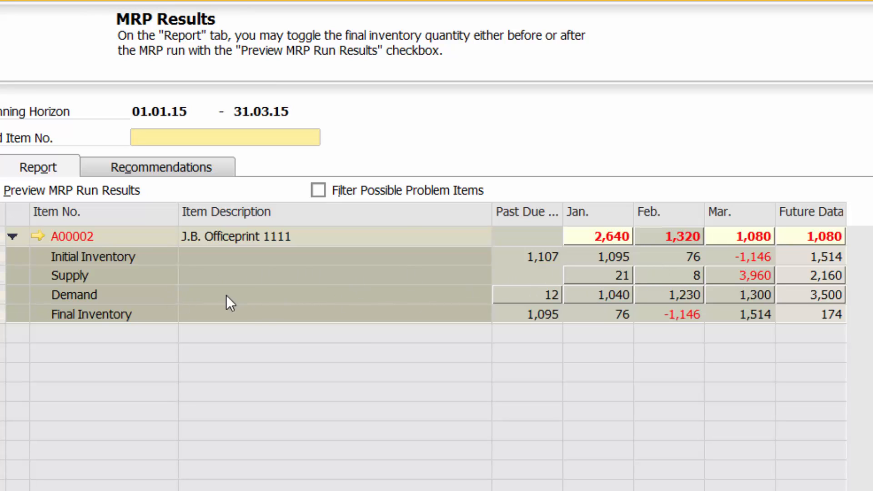
mouse_move(596, 324)
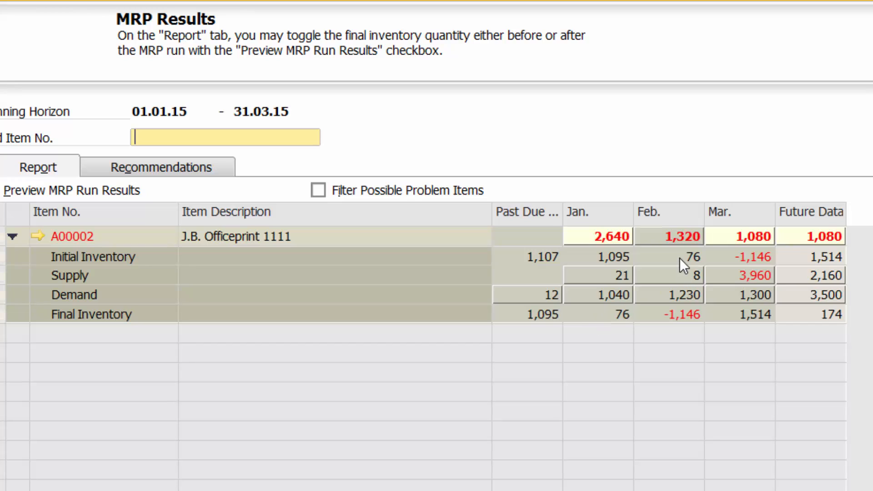
mouse_move(684, 277)
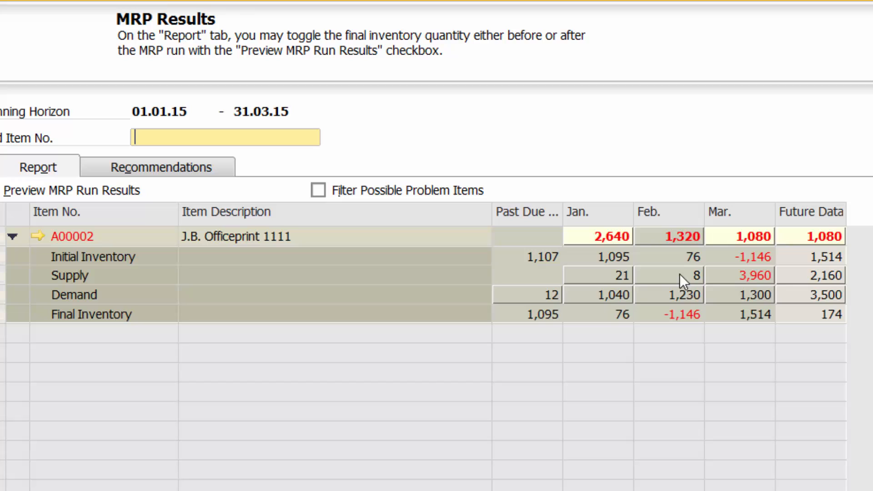
mouse_move(683, 301)
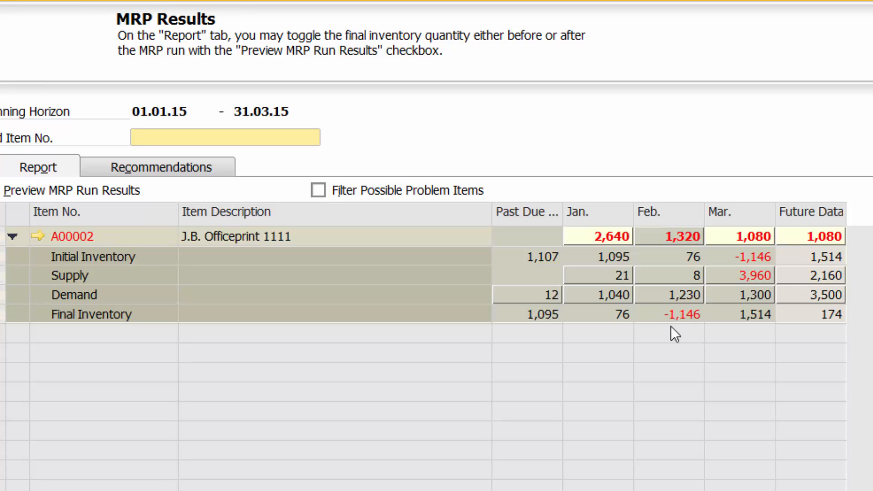
mouse_move(668, 325)
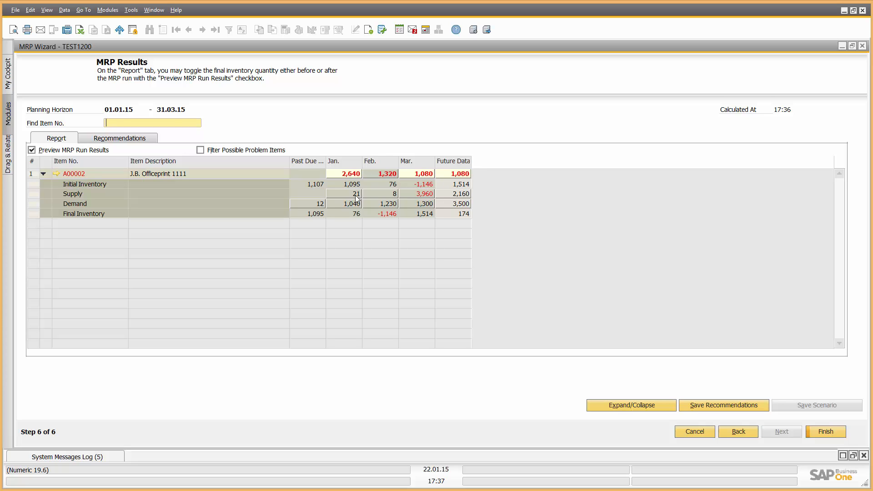
Review and close the January and February supply and demand pegging windows for A00002.
left_click(351, 192)
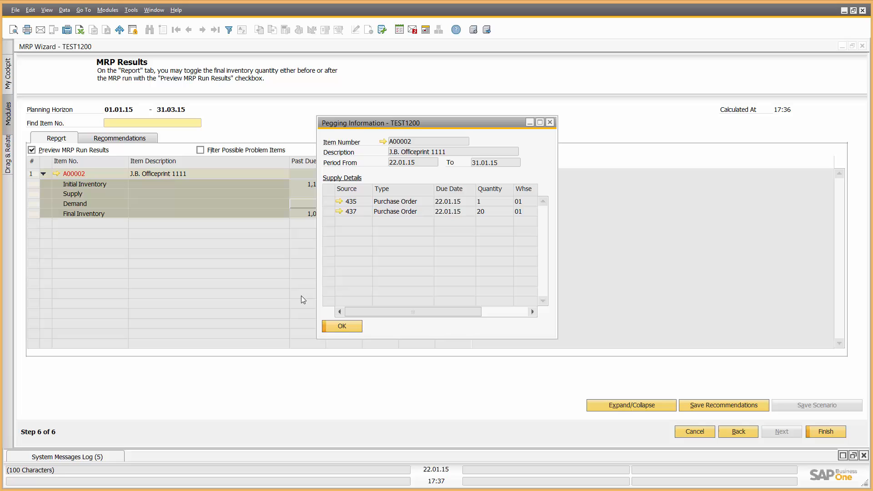
left_click(341, 325)
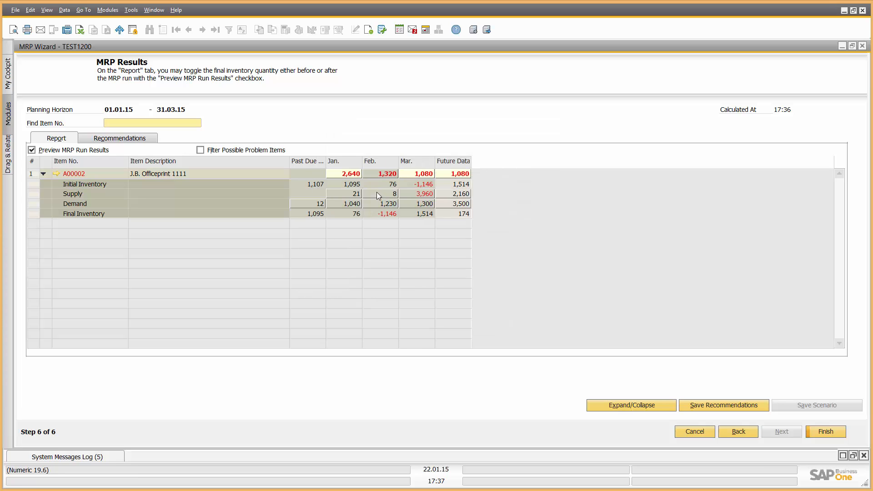
left_click(394, 193)
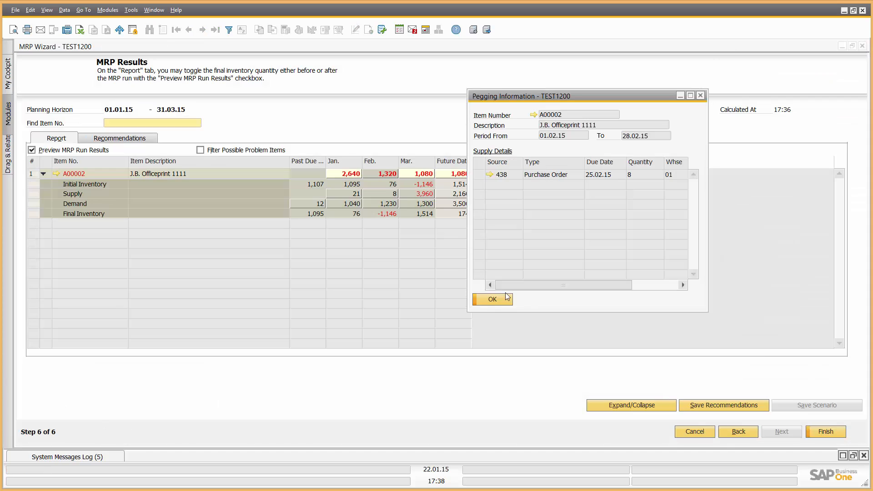
left_click(491, 299)
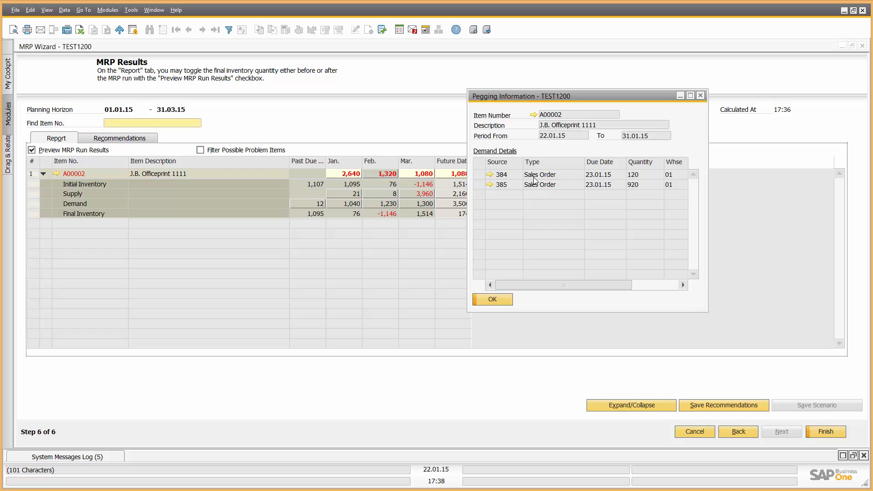
left_click(490, 299)
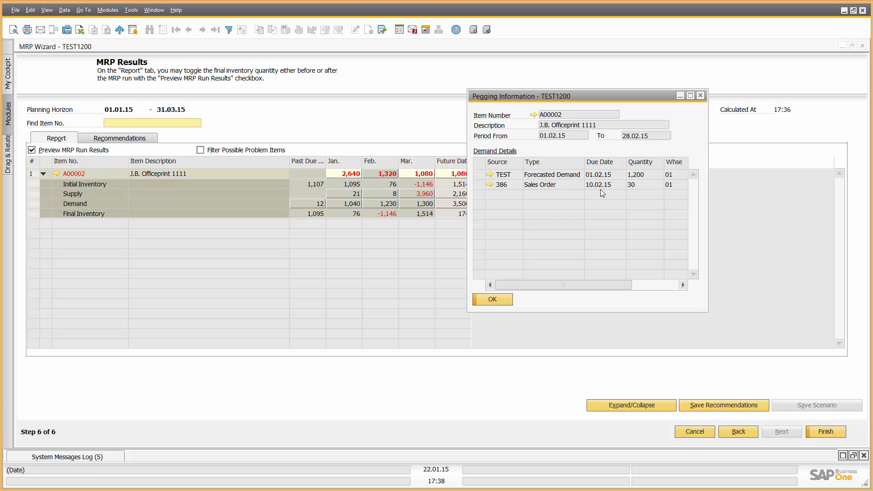
mouse_move(642, 175)
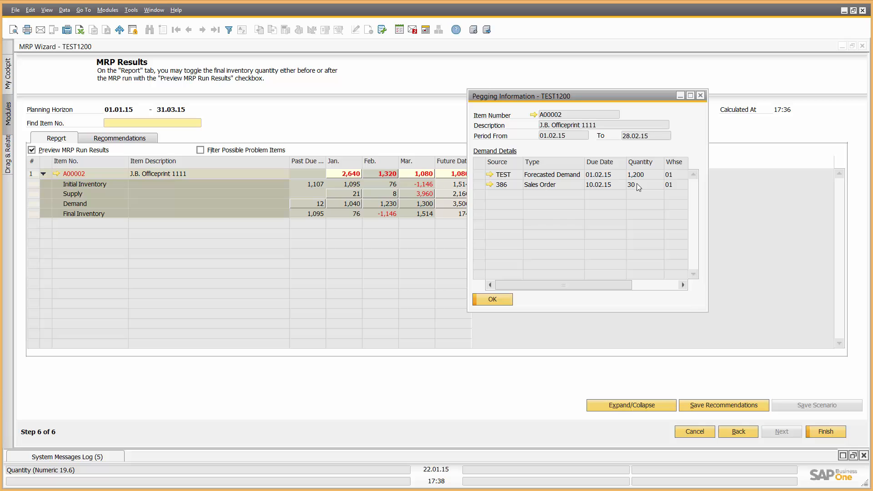
left_click(491, 299)
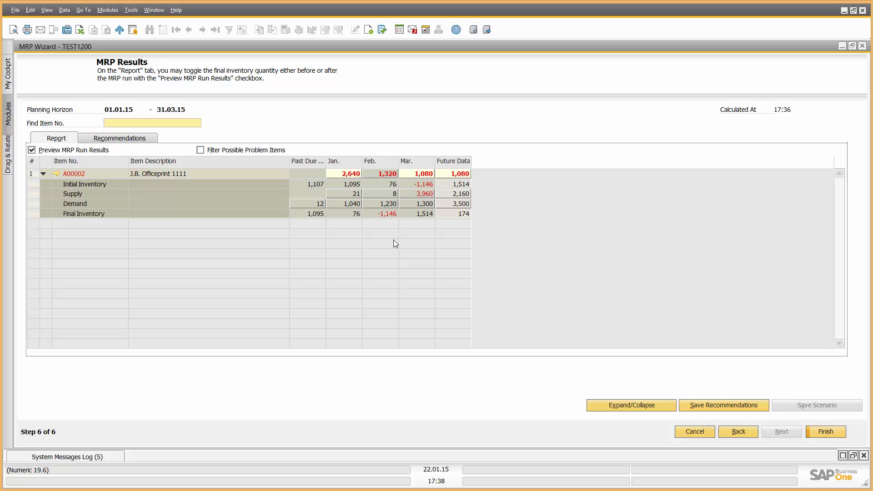
Review the three V1010 purchase request recommendations for A00002, then return to step 5.
left_click(117, 137)
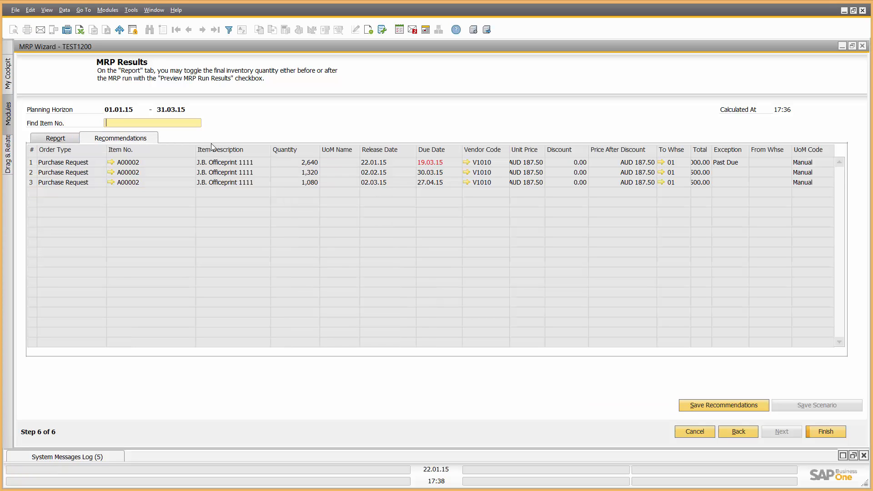
mouse_move(320, 116)
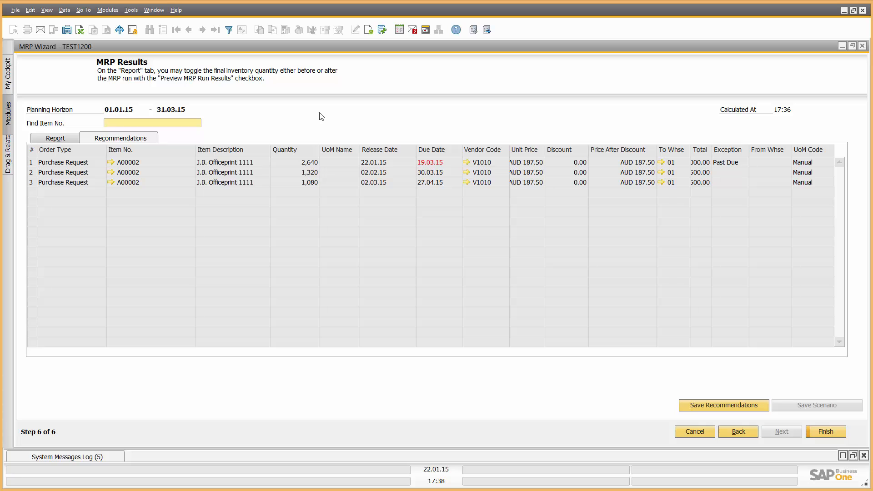
mouse_move(468, 185)
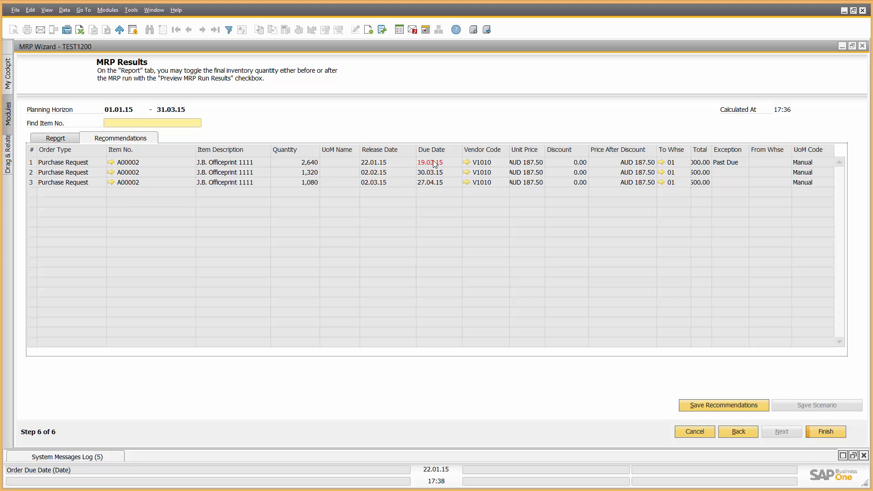
left_click(152, 122)
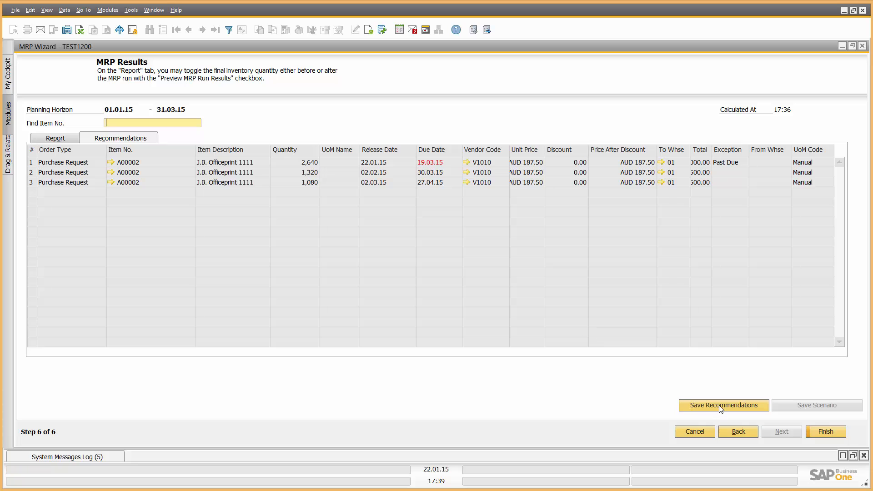
mouse_move(795, 411)
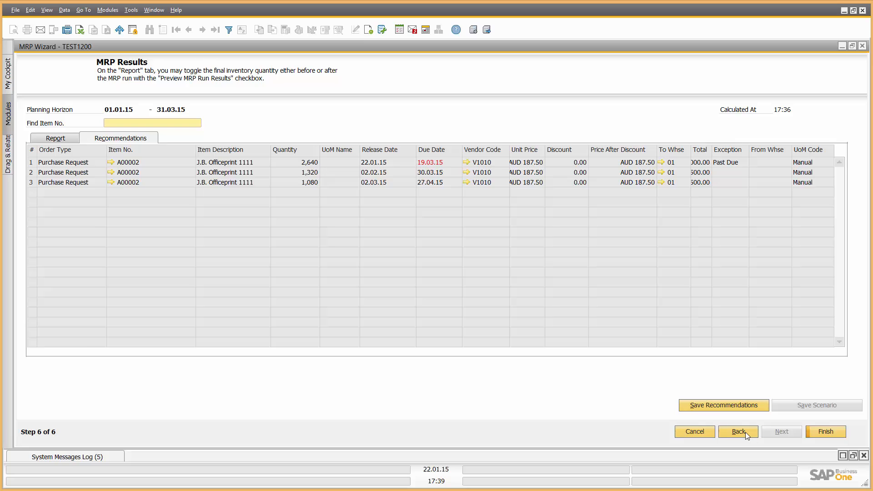
left_click(737, 431)
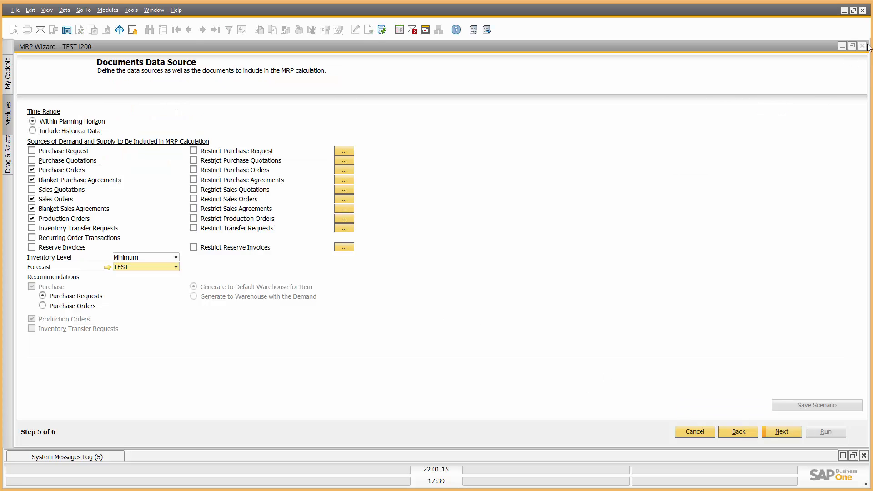
Close the MRP wizard and bring up an empty Item Master Data form from Inventory.
left_click(862, 45)
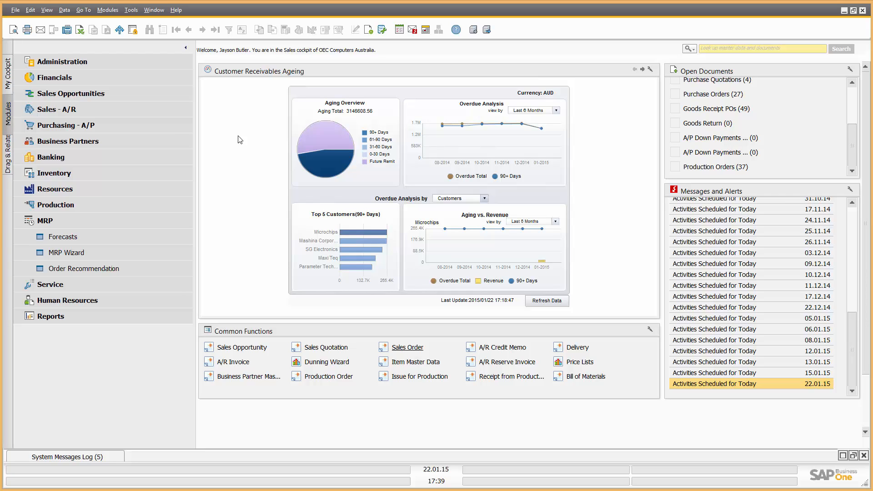
left_click(49, 220)
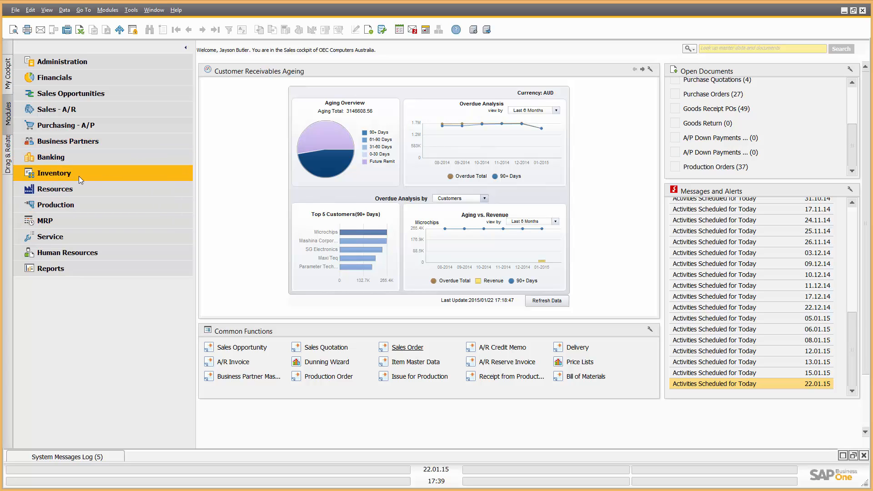
left_click(413, 361)
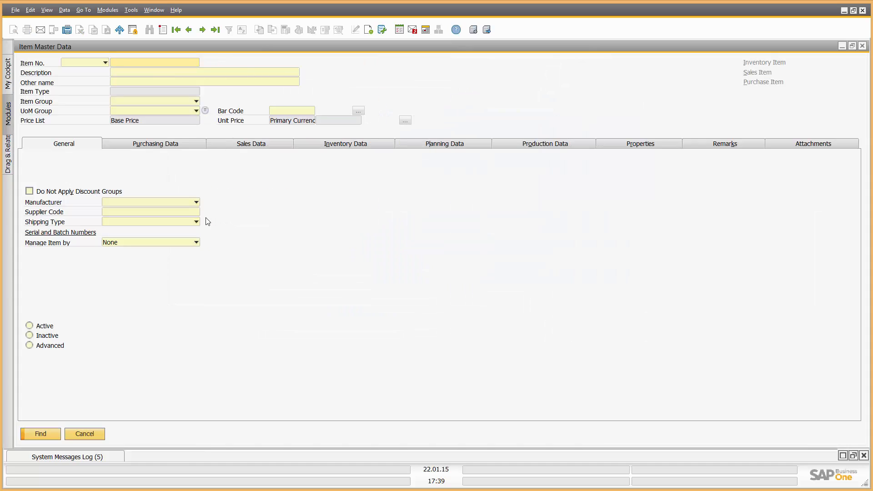
Find item A00002 and show its Planning Data settings.
type("a00002")
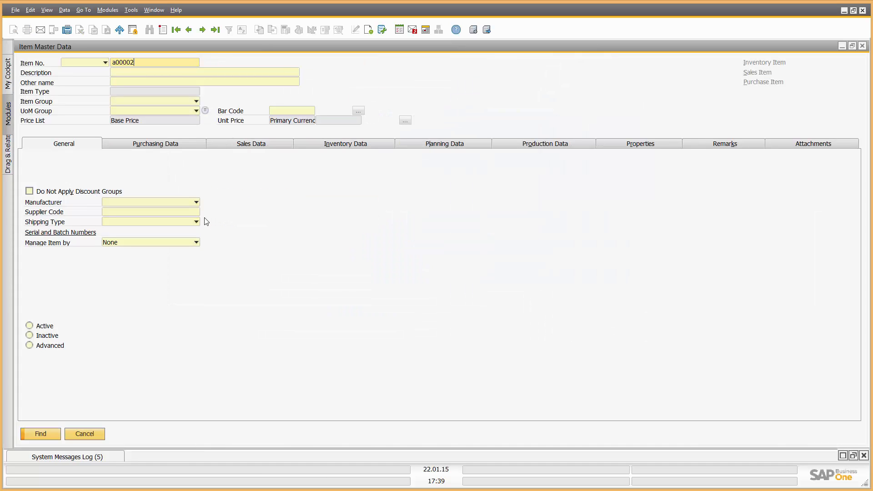
left_click(40, 434)
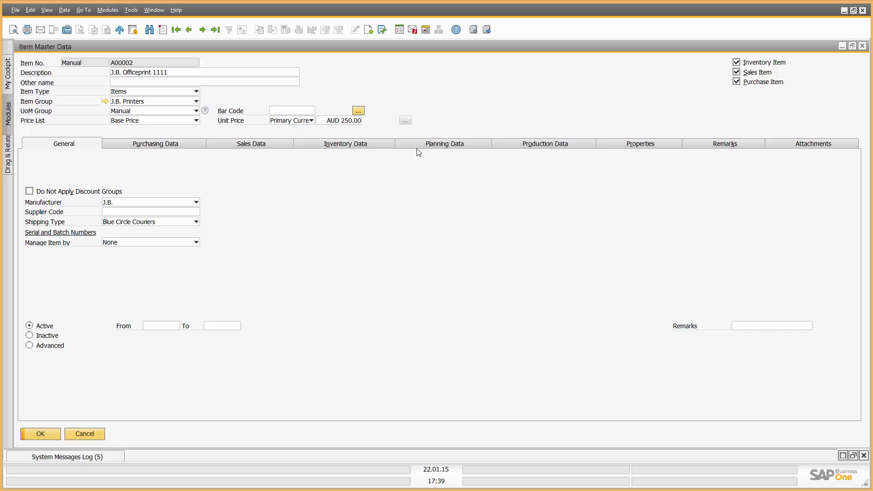
left_click(443, 143)
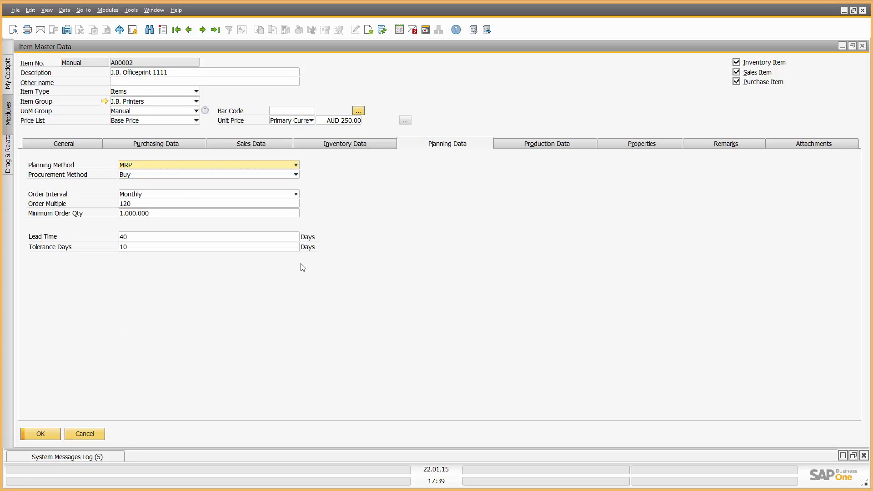
mouse_move(175, 257)
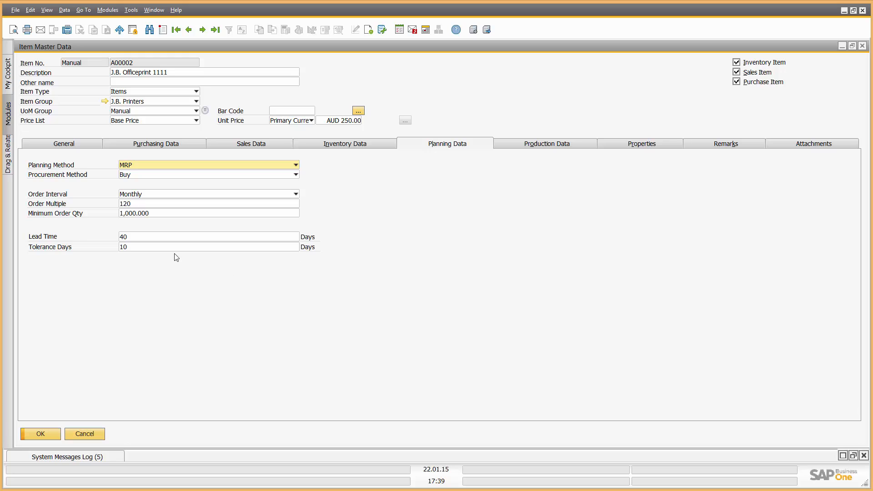
Check procurement method Buy, monthly order interval, minimum order quantity and 40-day lead time.
left_click(293, 174)
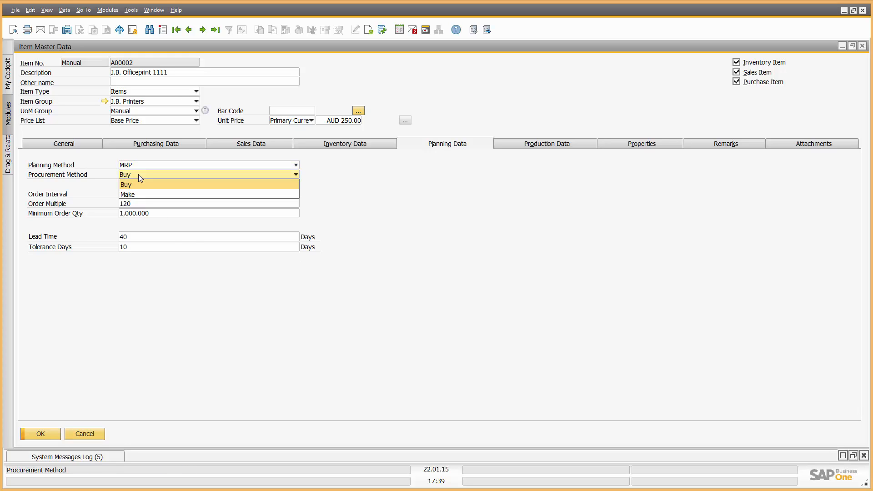
left_click(125, 174)
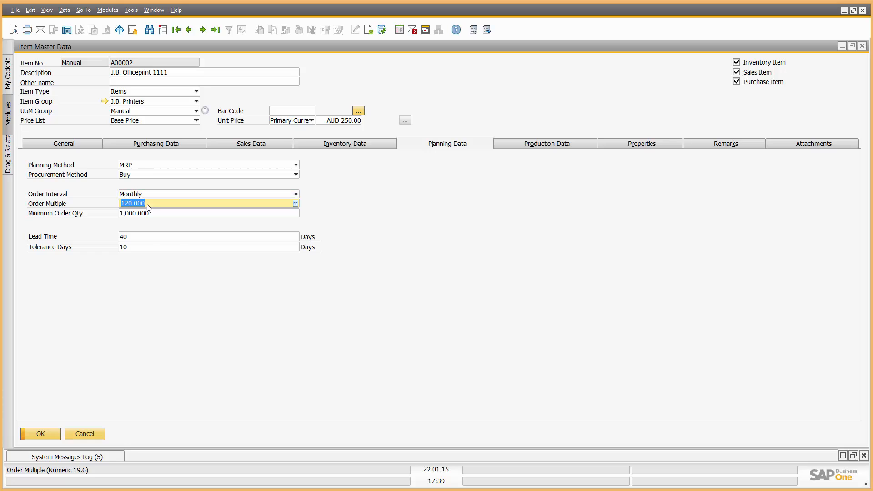
left_click(206, 213)
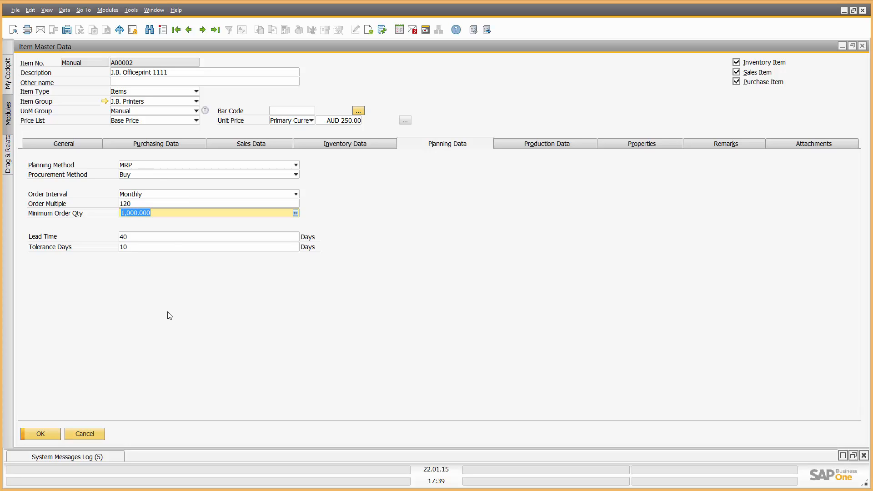
mouse_move(158, 373)
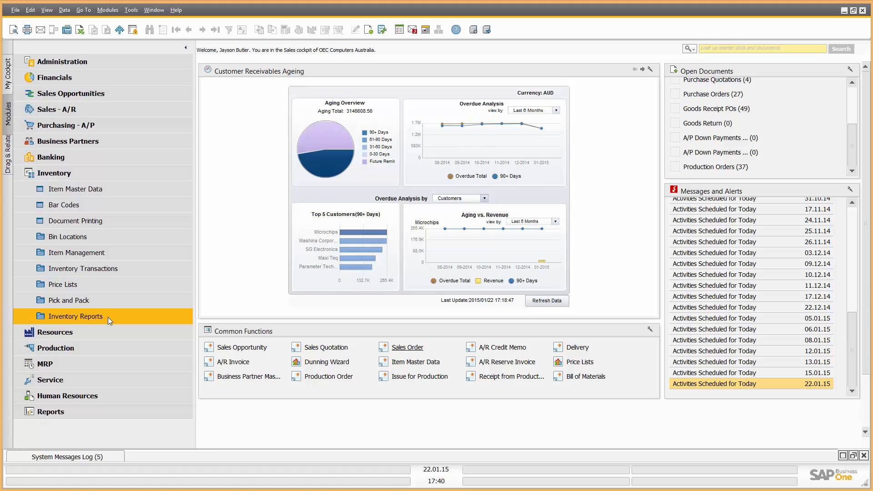
left_click(53, 173)
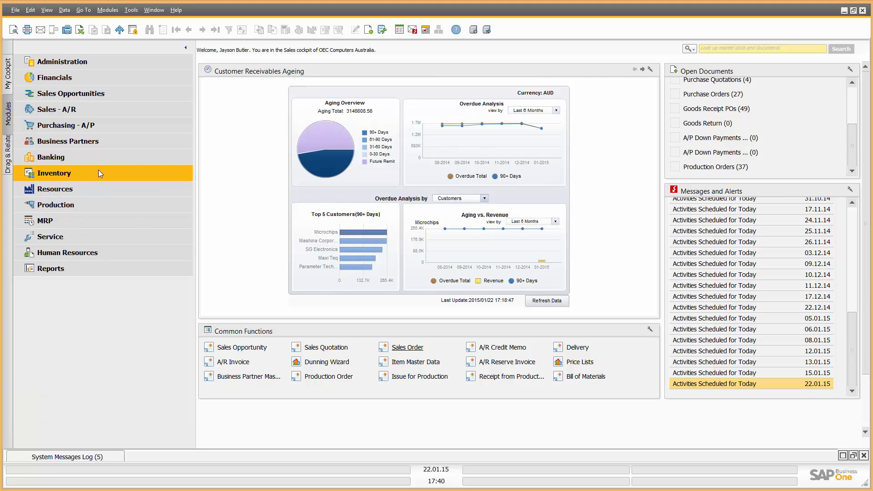